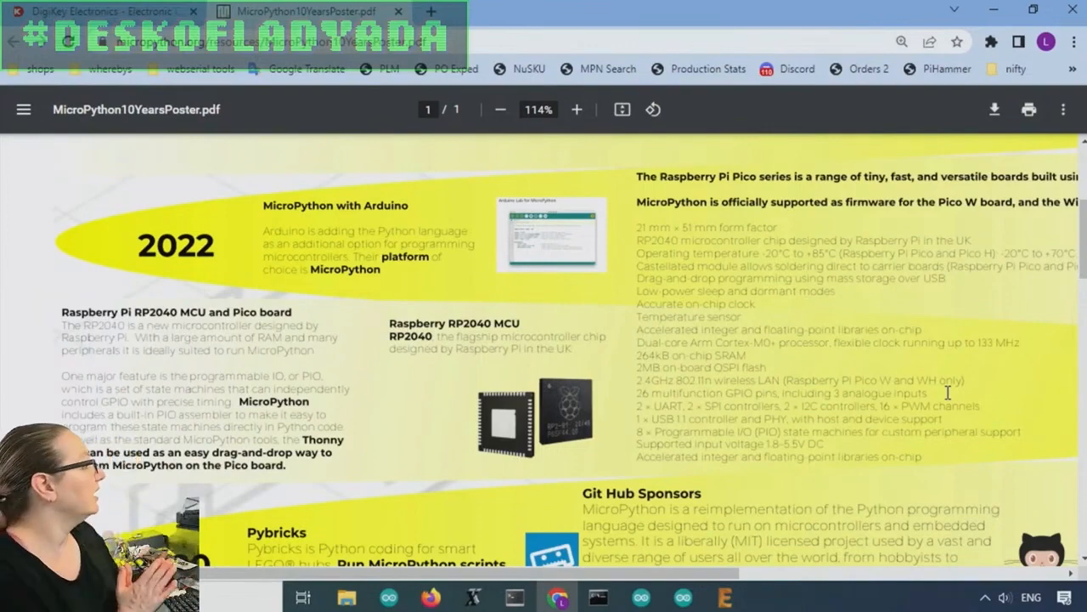
Switch from the MicroPython poster PDF to the DigiKey Electronics home page
click(102, 10)
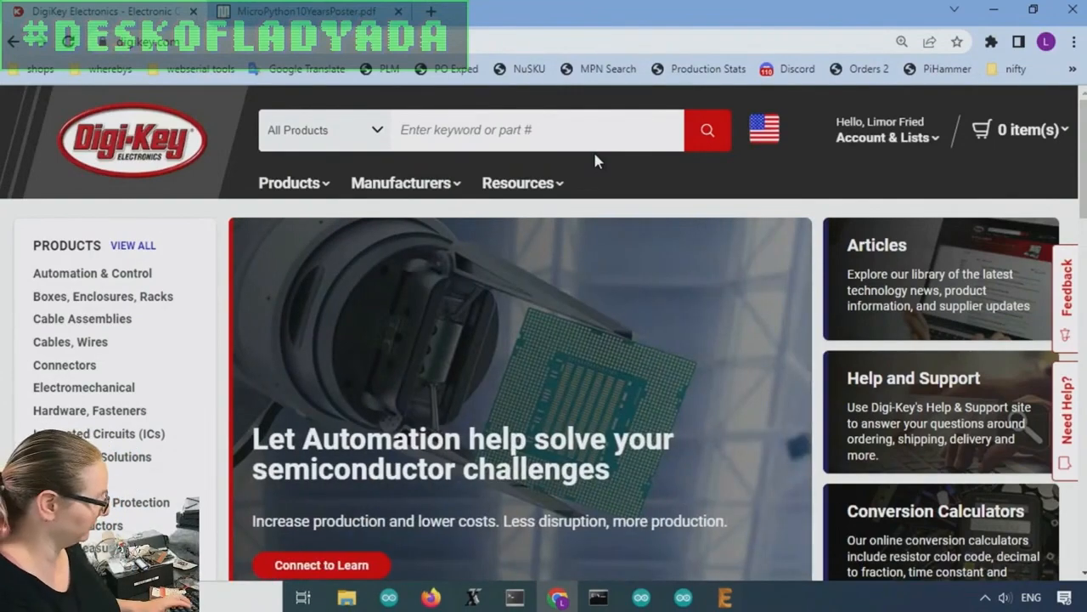
Search DigiKey for rp2040 and choose the Microcontrollers category result
text(rp2040)
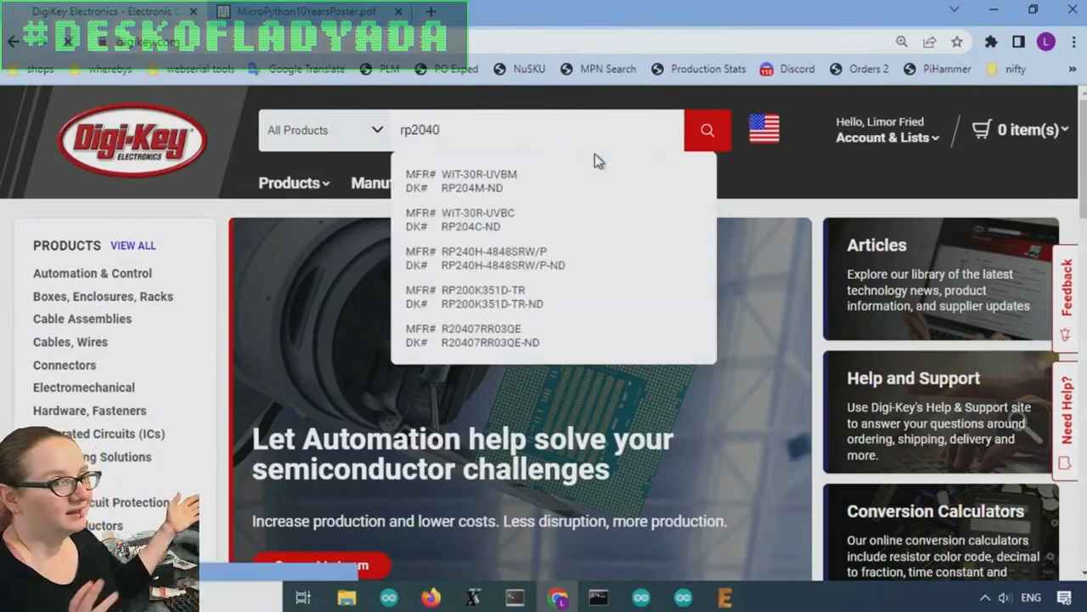
click(707, 129)
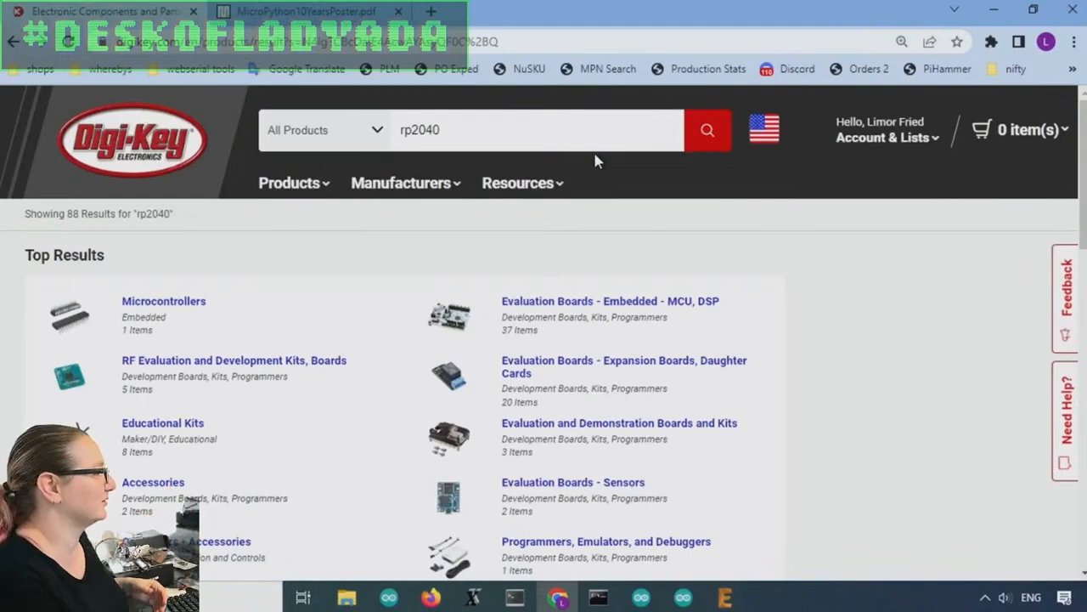
scroll(down, 3)
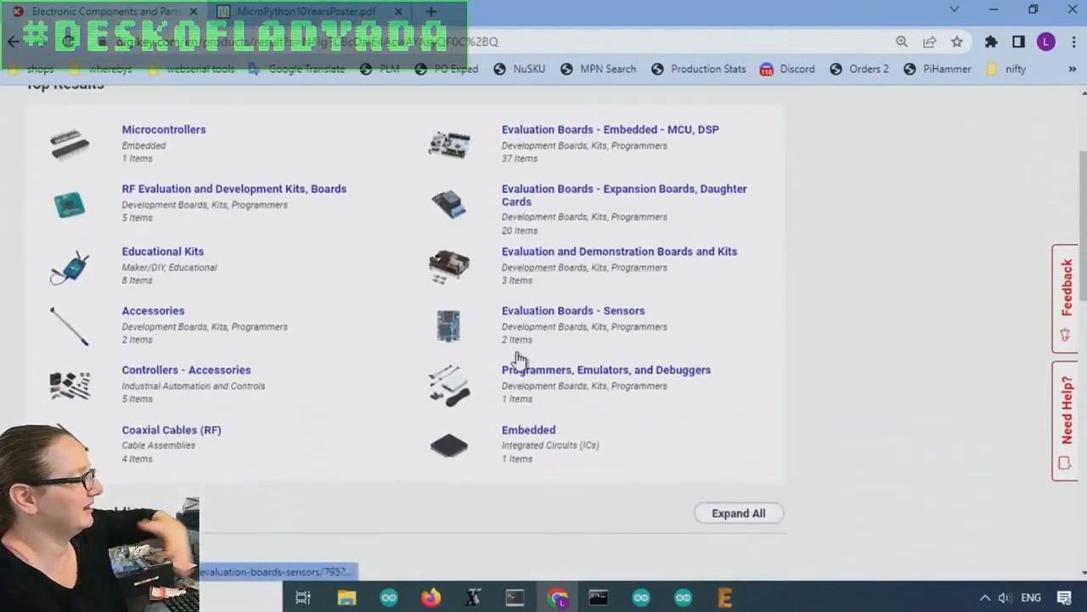
scroll(up, 3)
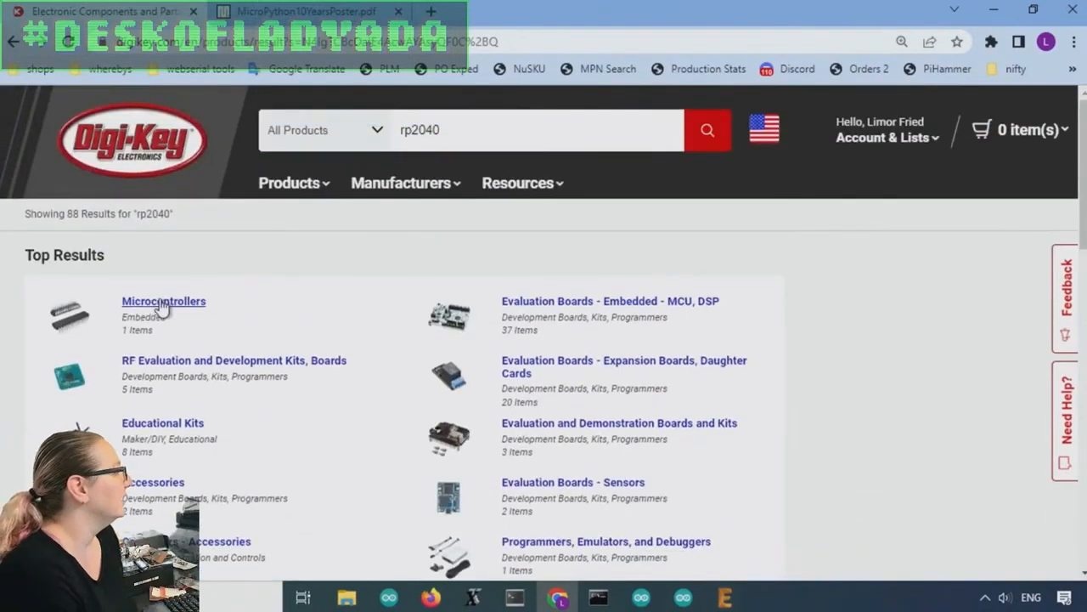
click(163, 301)
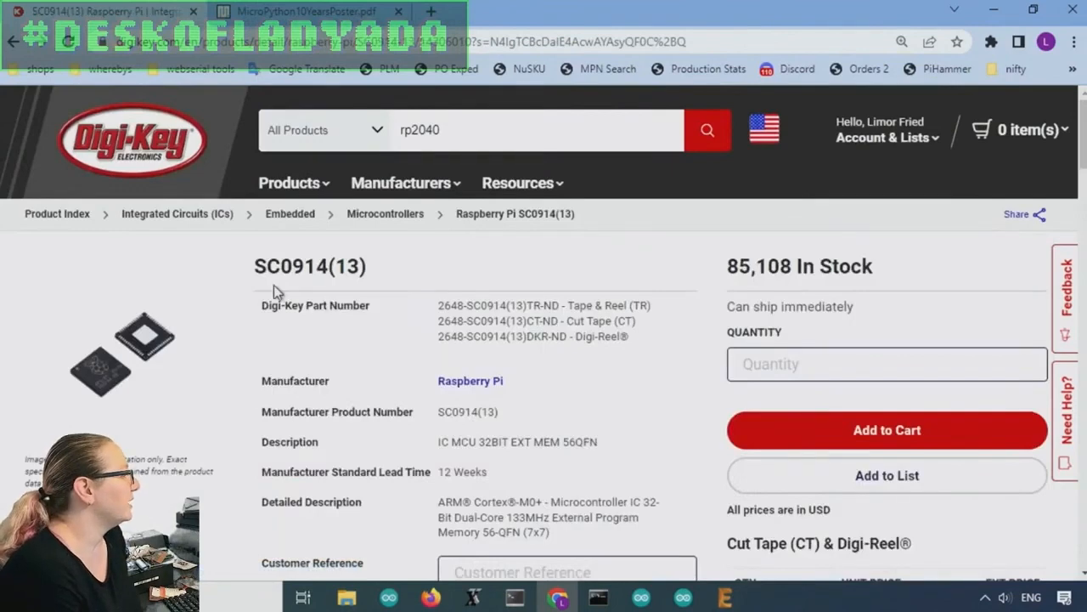
Review the RP2040 SC0914(13) chip photo and attributes, then move to the Adafruit GitHub page
click(119, 352)
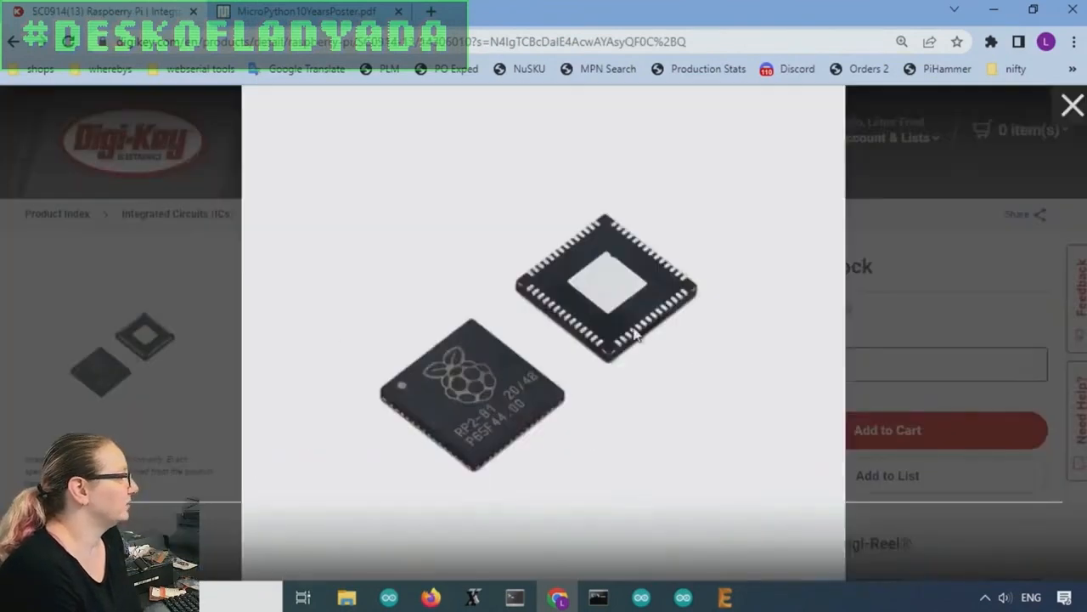
mouse_move(892, 132)
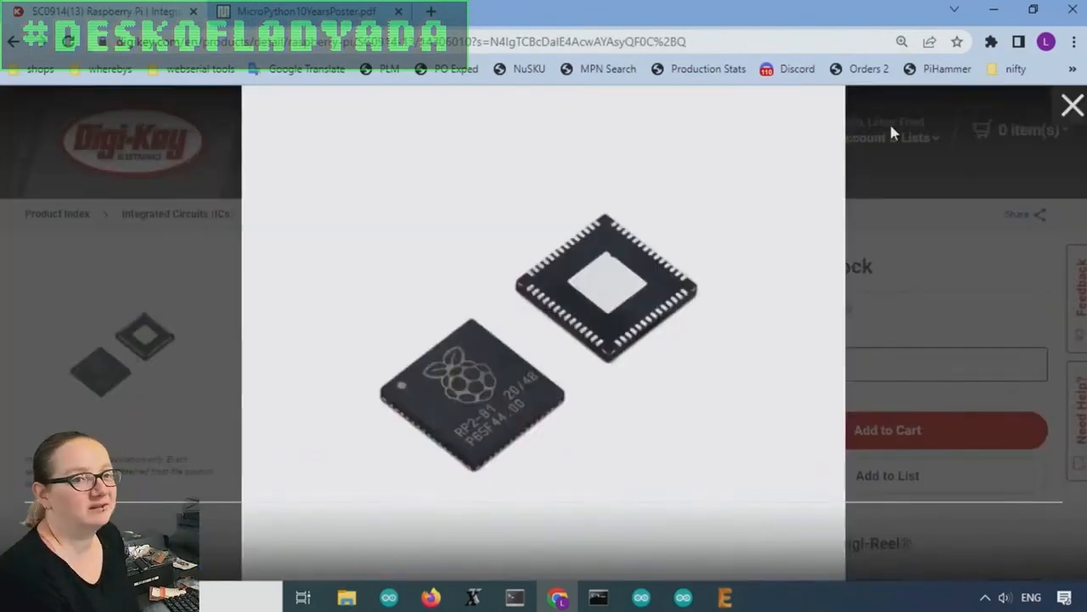
click(1072, 106)
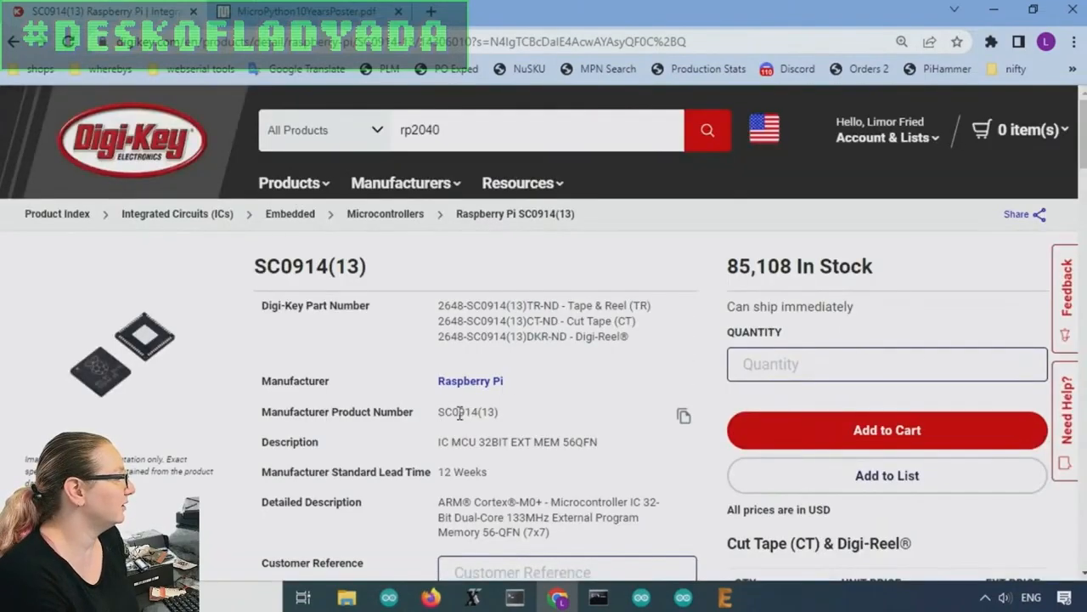
scroll(down, 3)
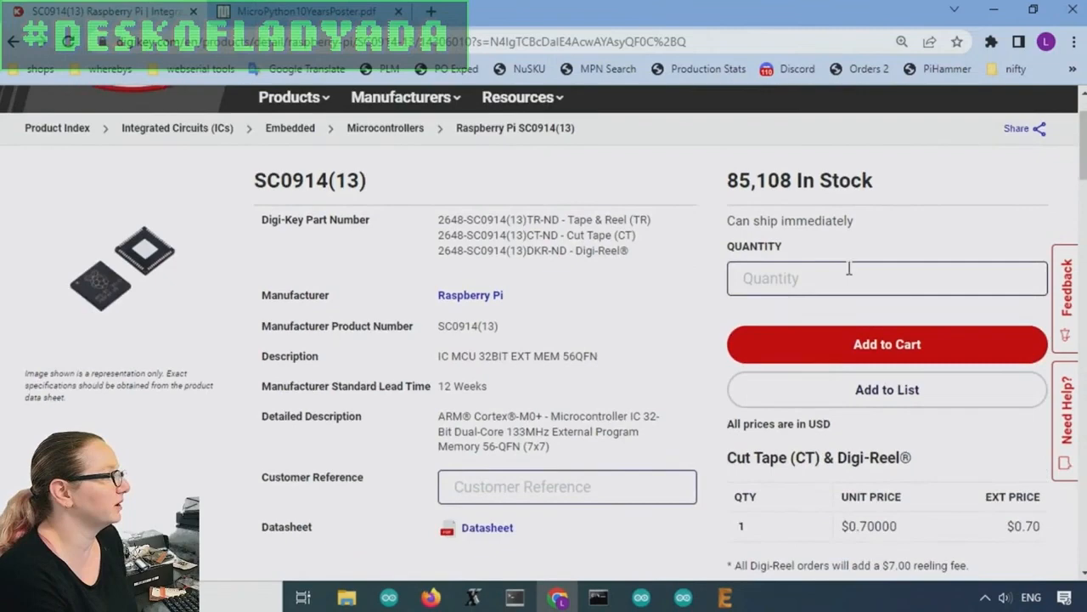
scroll(down, 3)
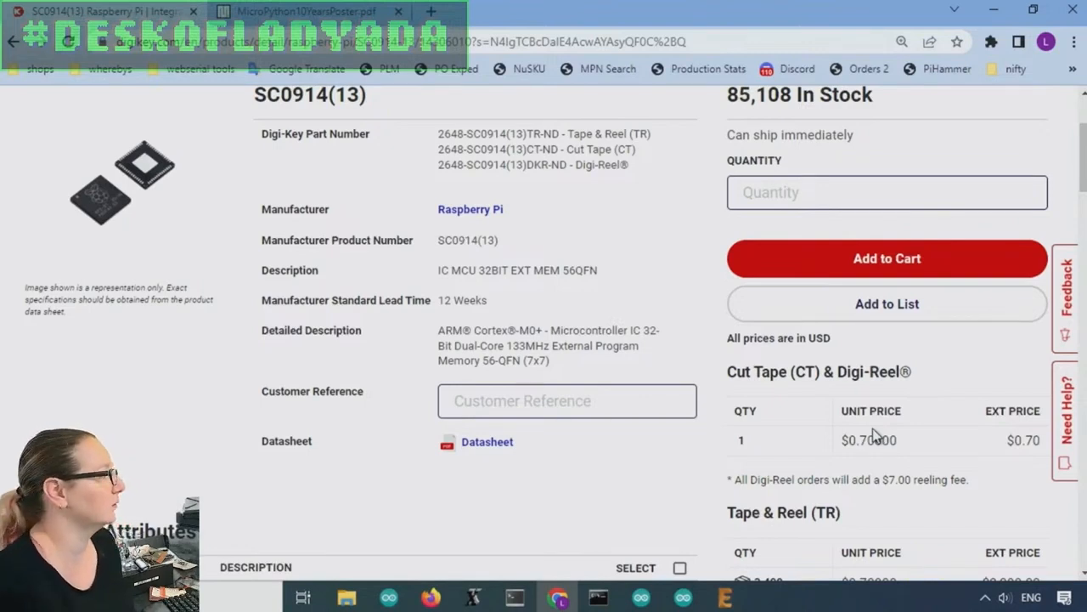
scroll(down, 3)
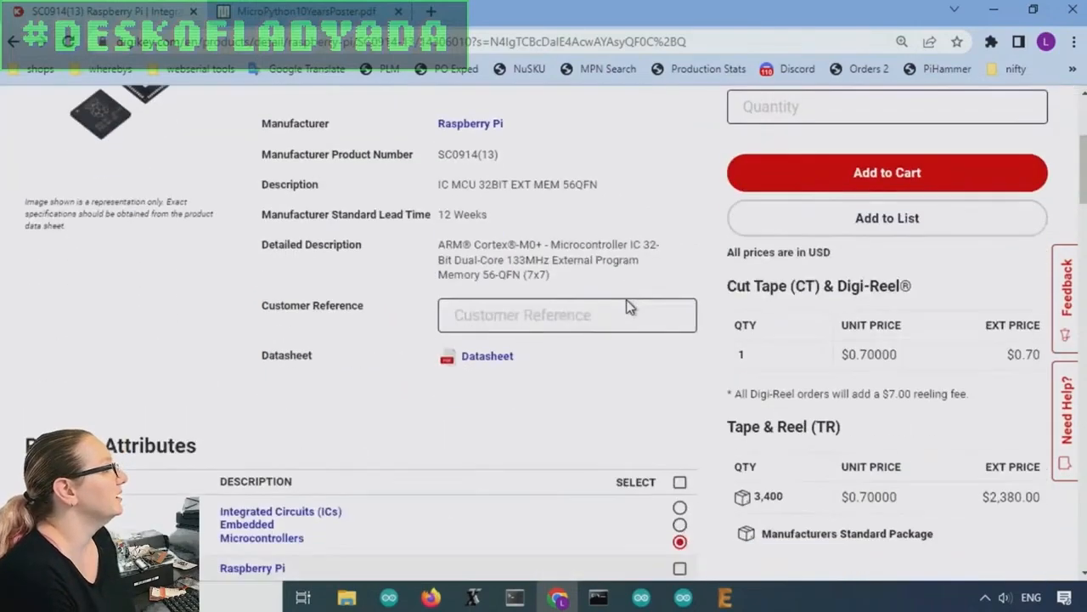
scroll(down, 3)
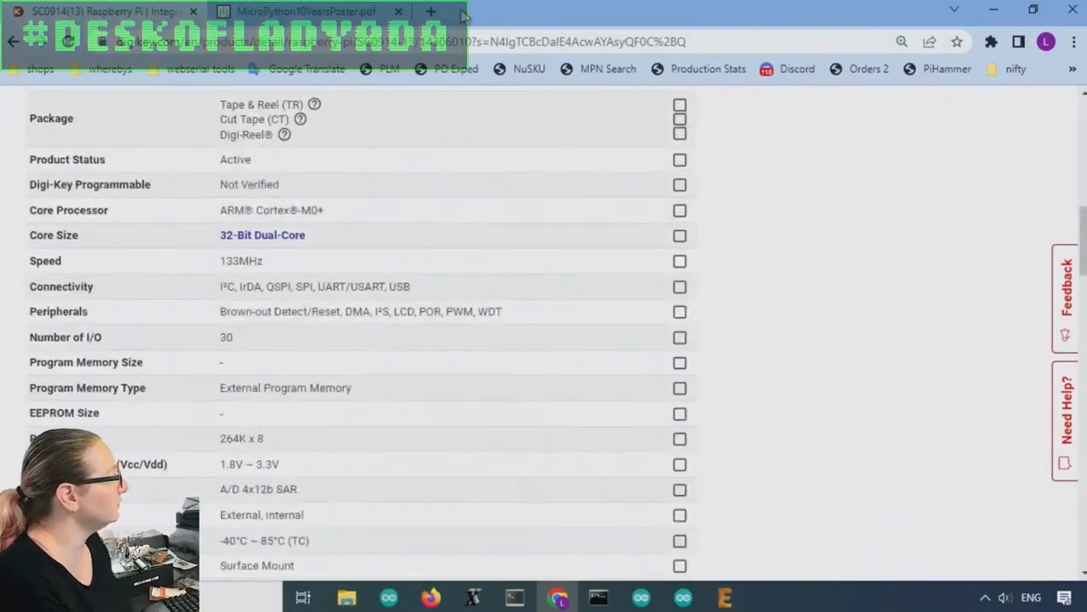
click(432, 10)
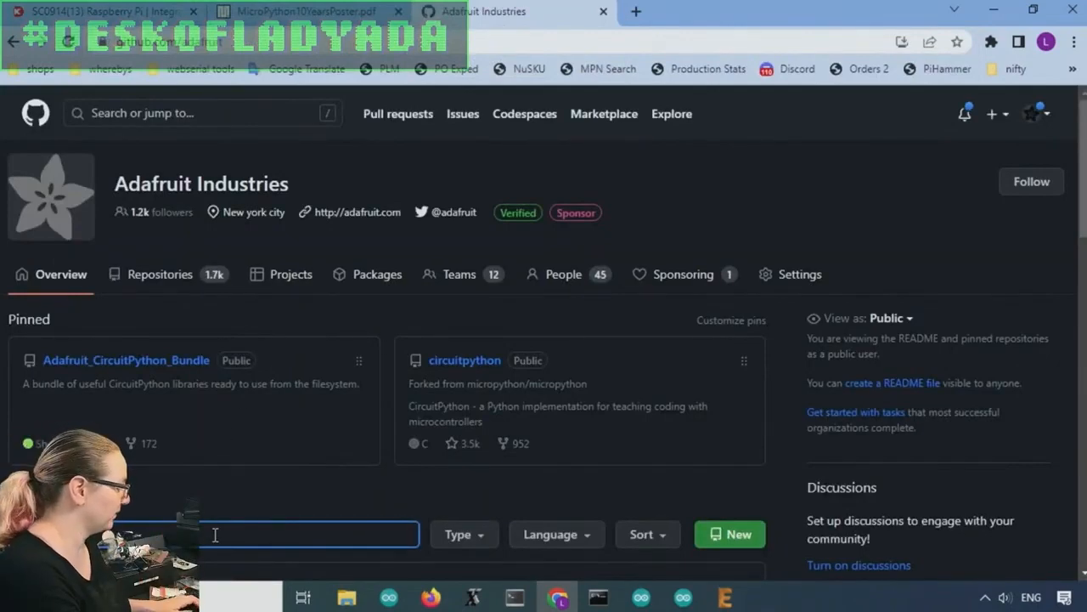
Filter Adafruit's repositories by rp2040 and enter the Adafruit-Feather-RP2040-PCB repository
text(rp2040)
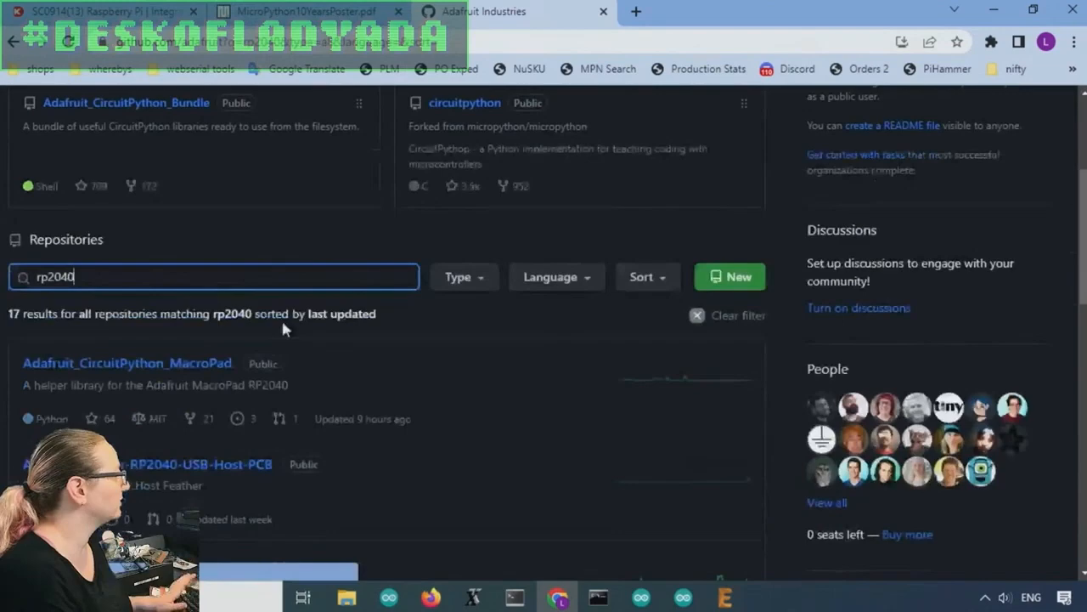
scroll(down, 3)
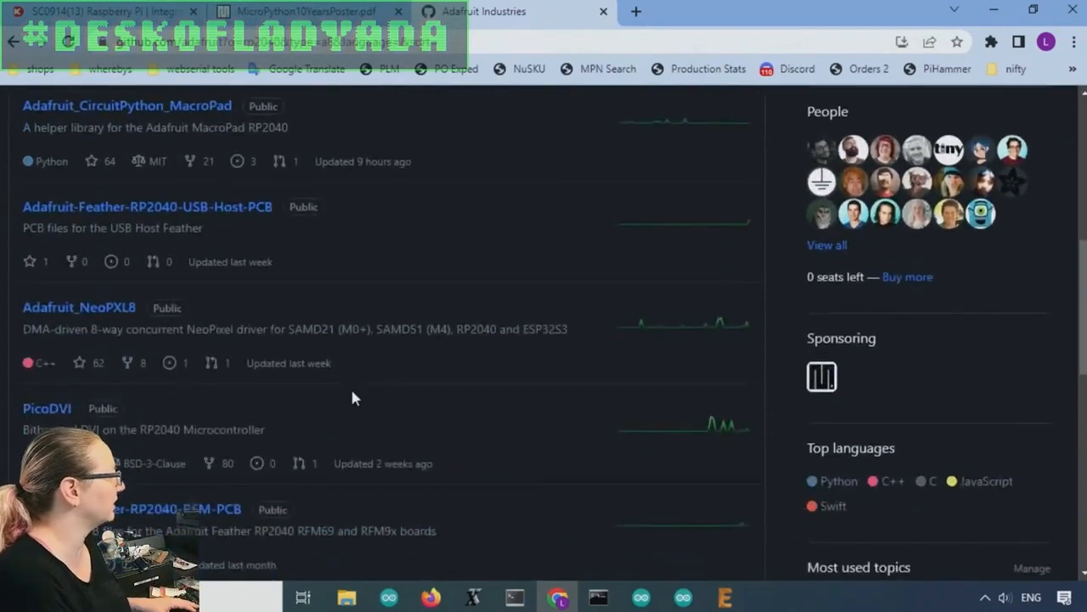
scroll(down, 3)
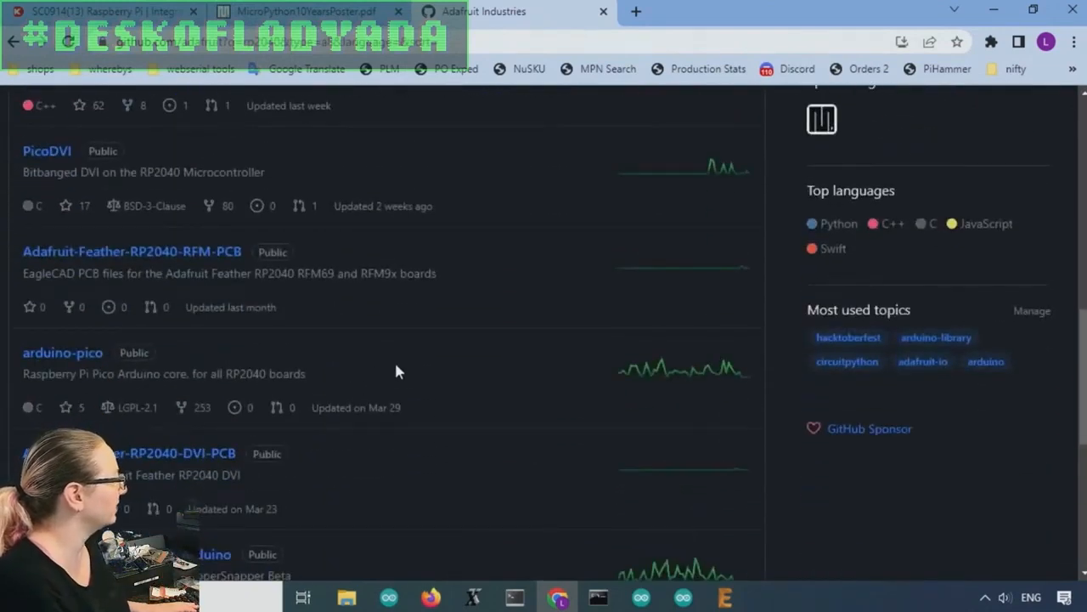
scroll(down, 3)
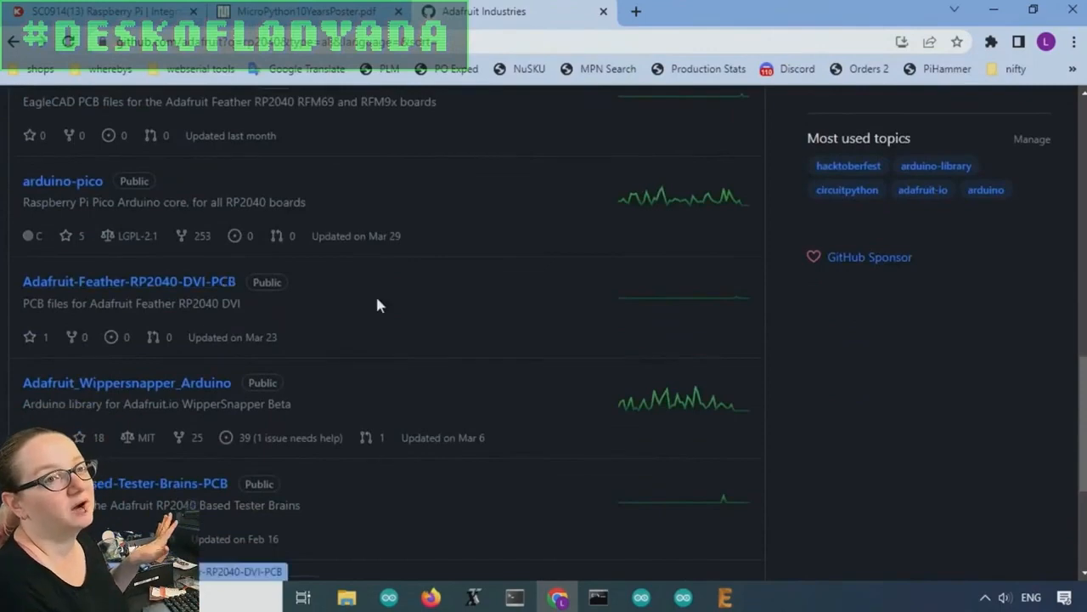
scroll(down, 3)
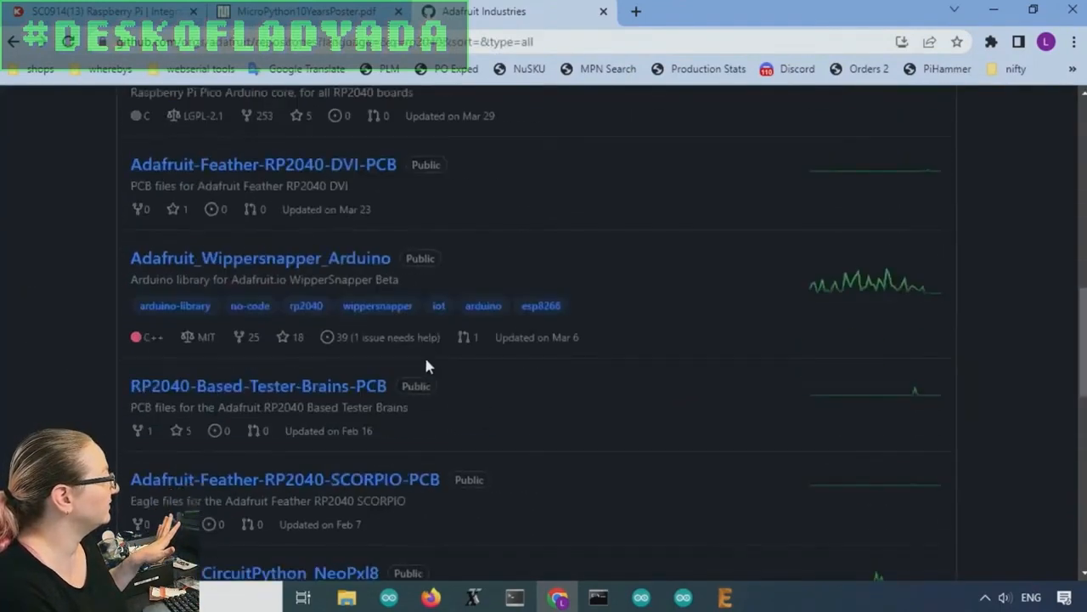
scroll(down, 3)
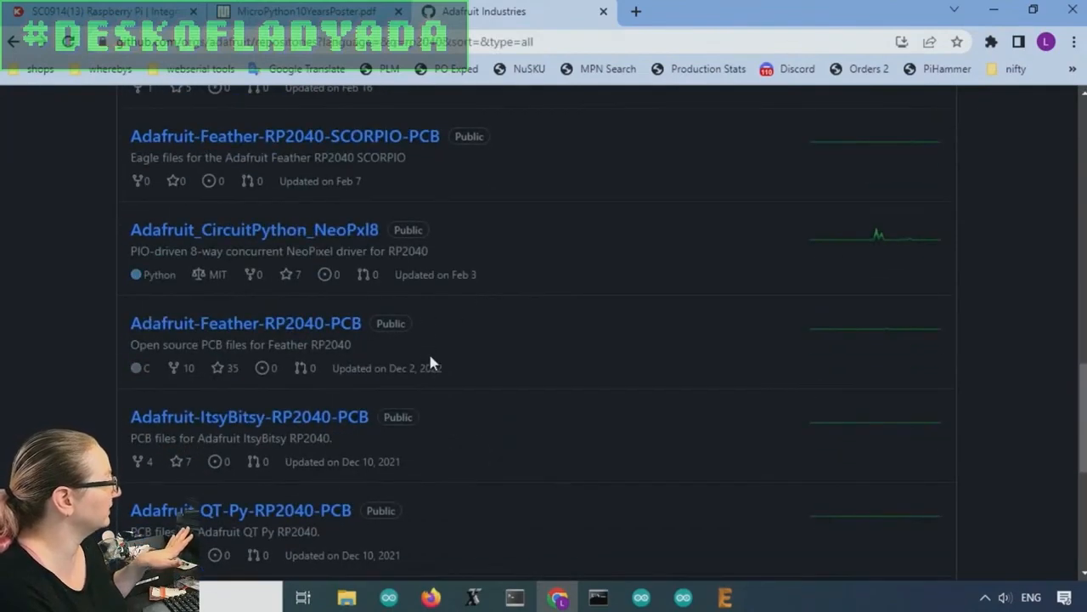
mouse_move(778, 338)
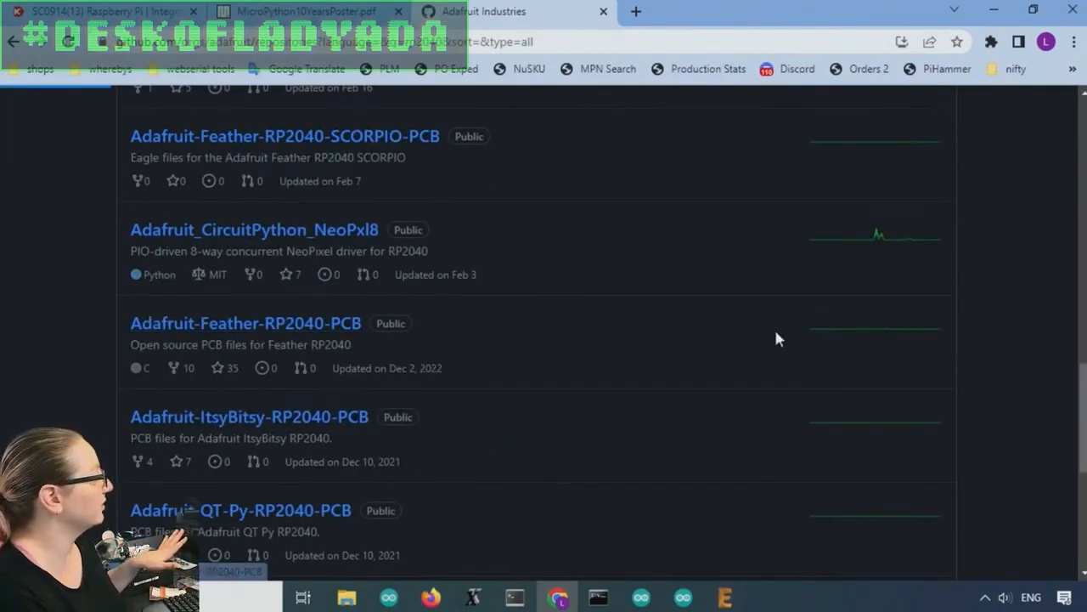
click(244, 323)
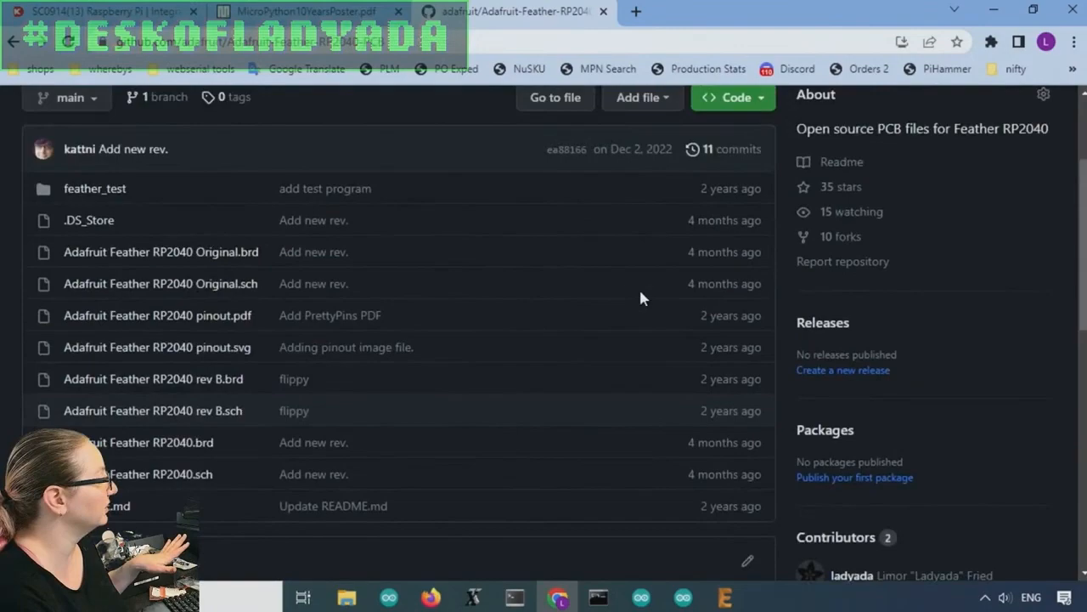
Review the Feather RP2040 PCB README and return to the rp2040-filtered repository list
scroll(down, 3)
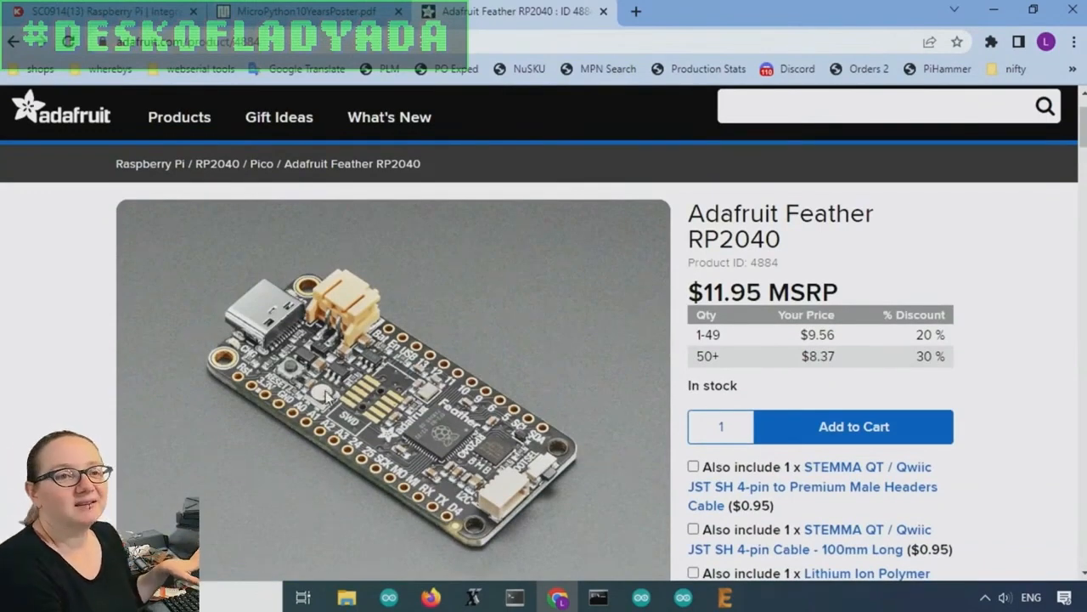
mouse_move(367, 330)
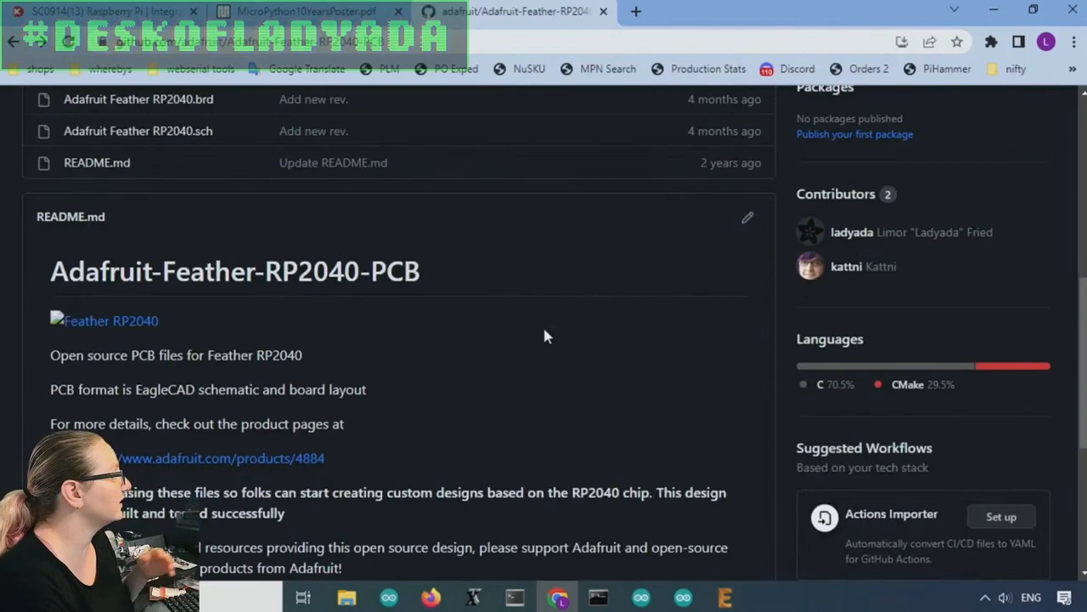
scroll(up, 3)
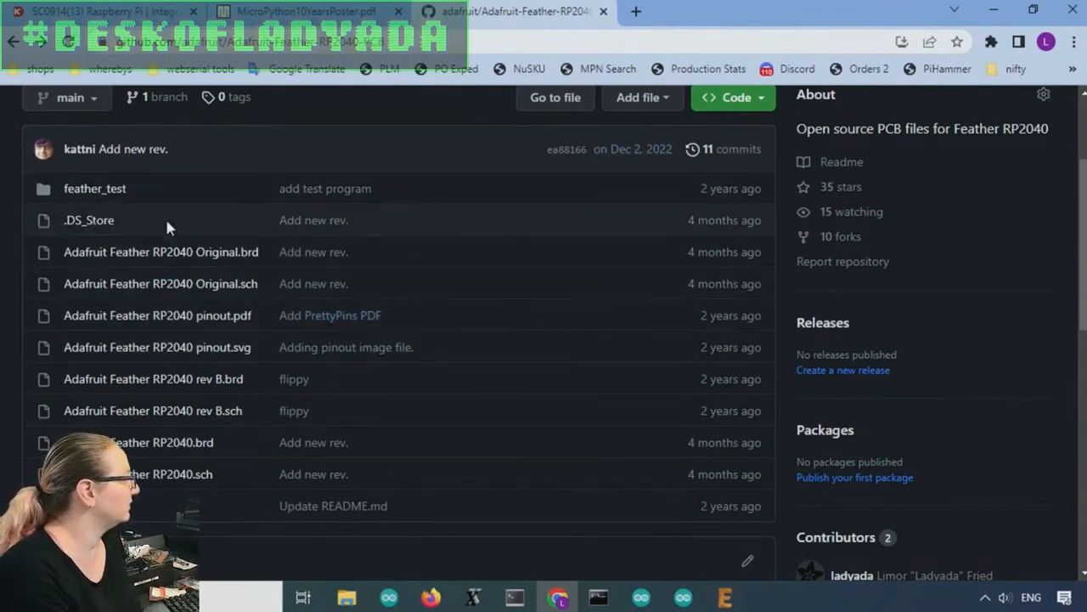
click(157, 314)
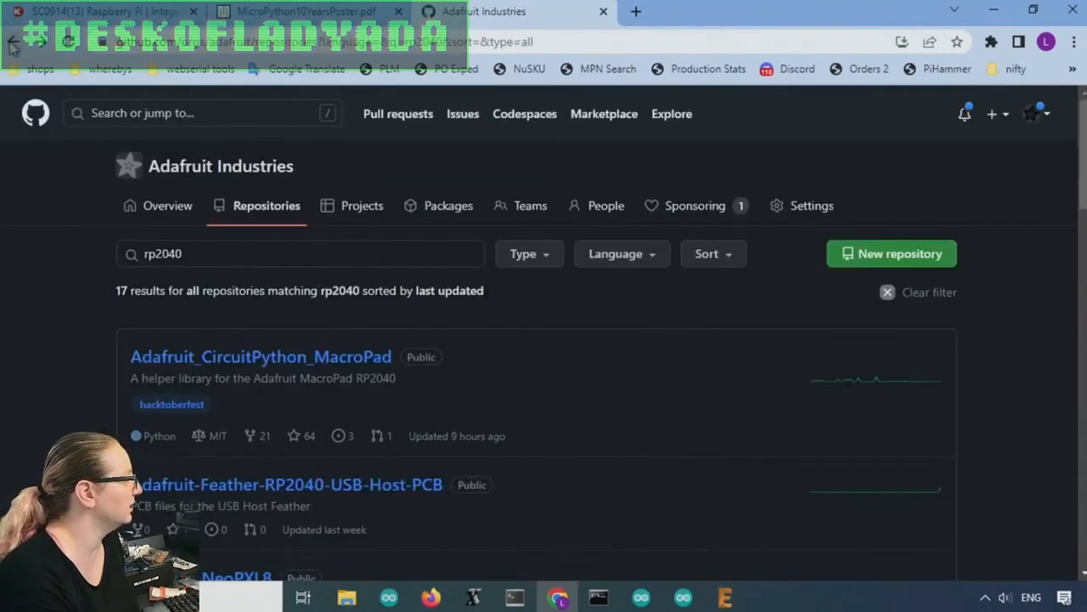
Scroll through further rp2040 repository results such as RFM, DVI PCB and arduino-pico
scroll(down, 3)
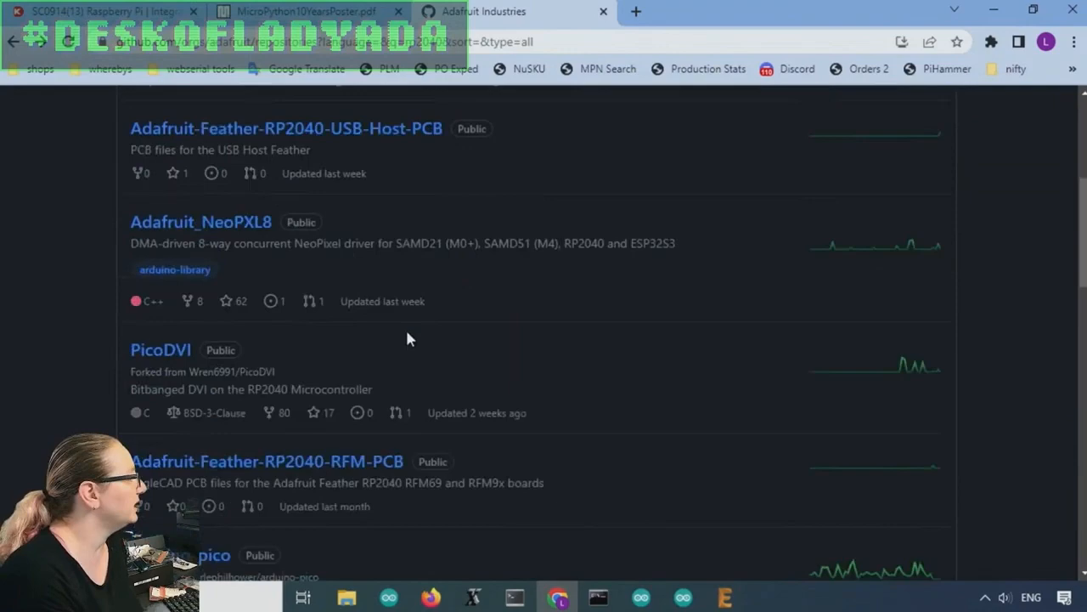
scroll(down, 3)
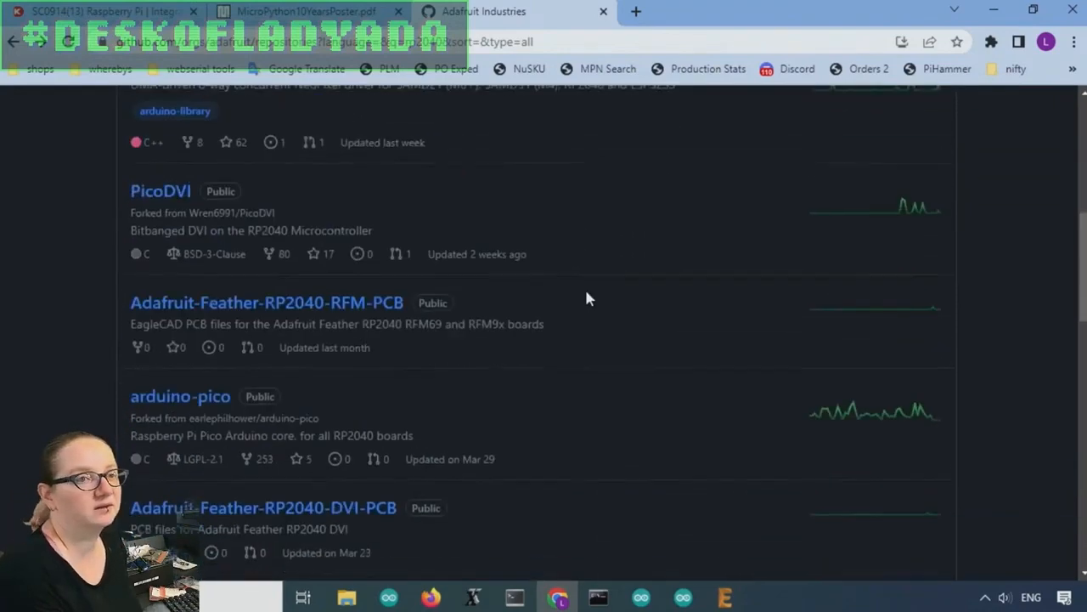
scroll(down, 3)
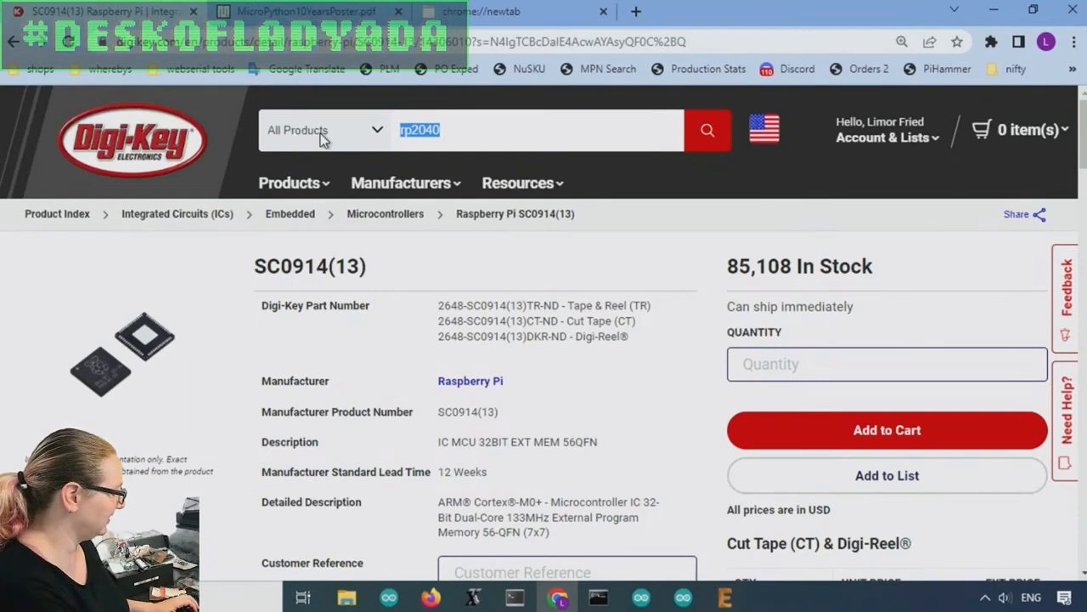
Search DigiKey for rp2040 pico and reach the Raspberry Pi Pico SC0915 page via the evaluation boards list
text(pico)
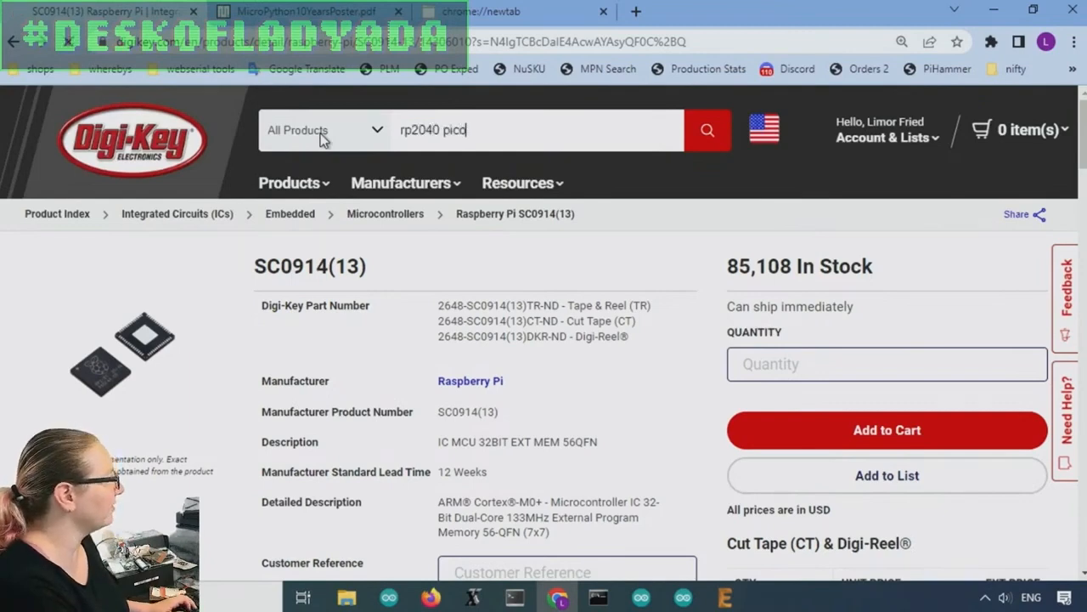
click(707, 129)
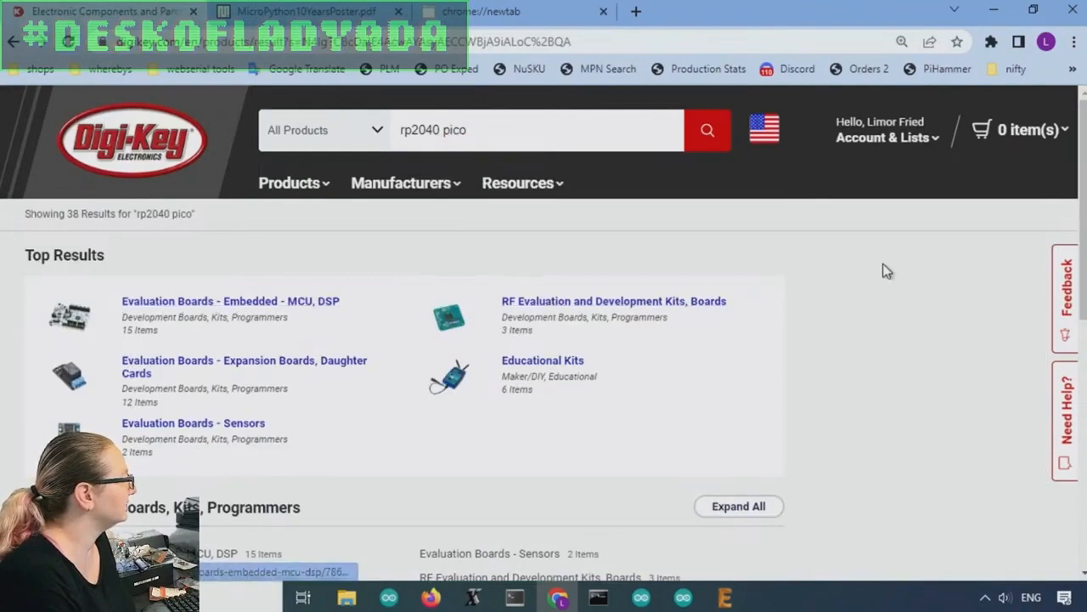
click(227, 301)
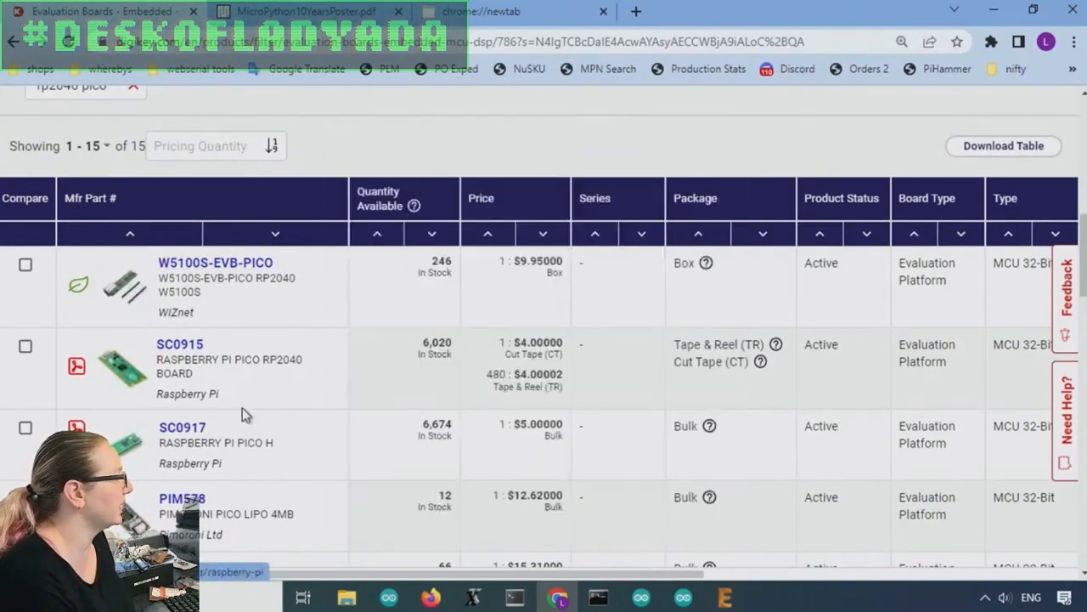
click(180, 343)
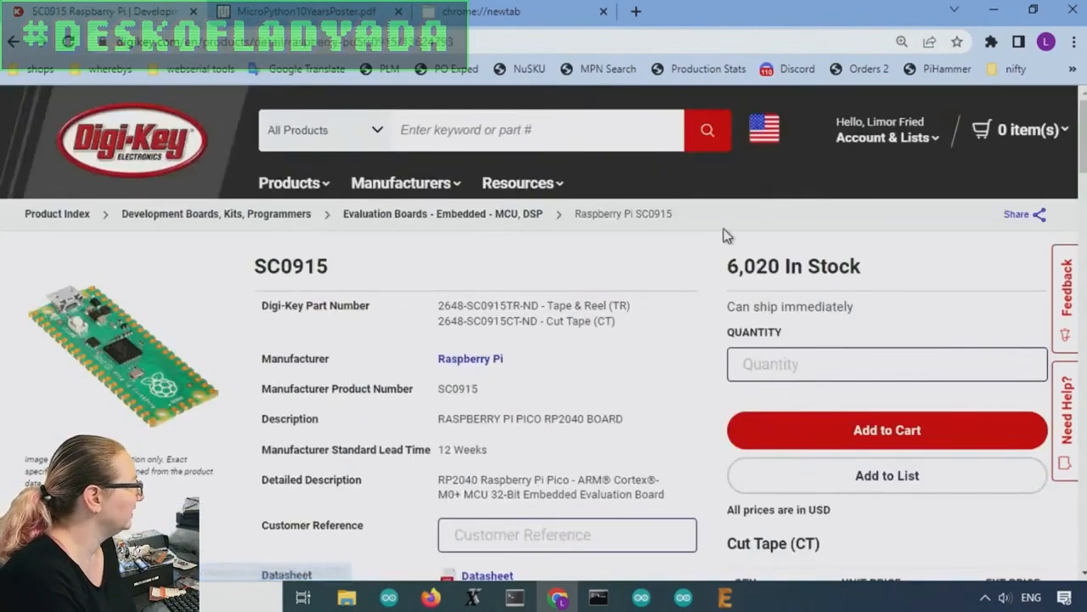
scroll(down, 3)
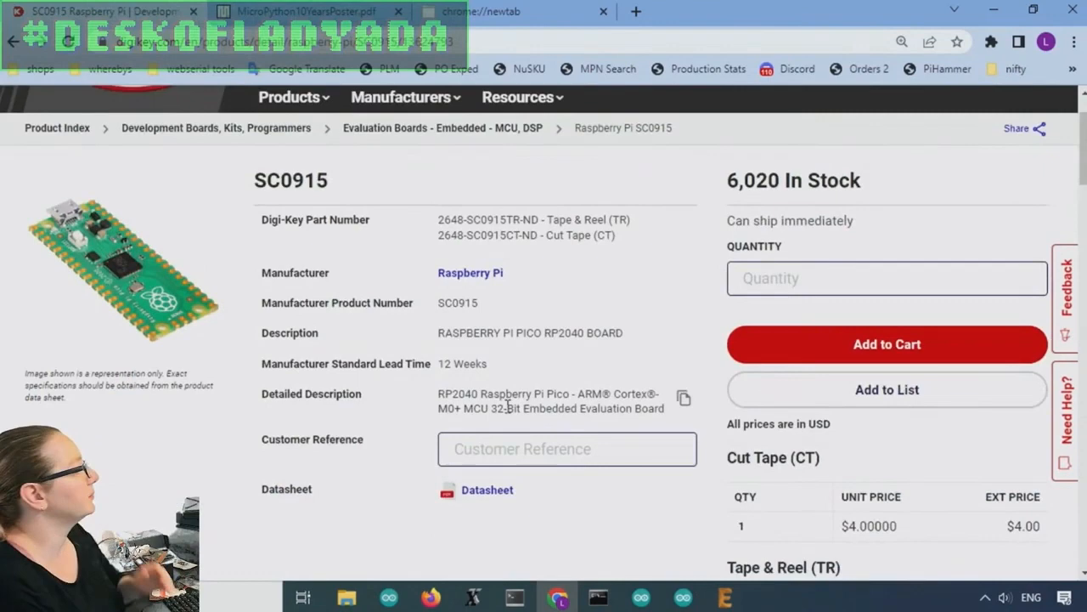
click(123, 270)
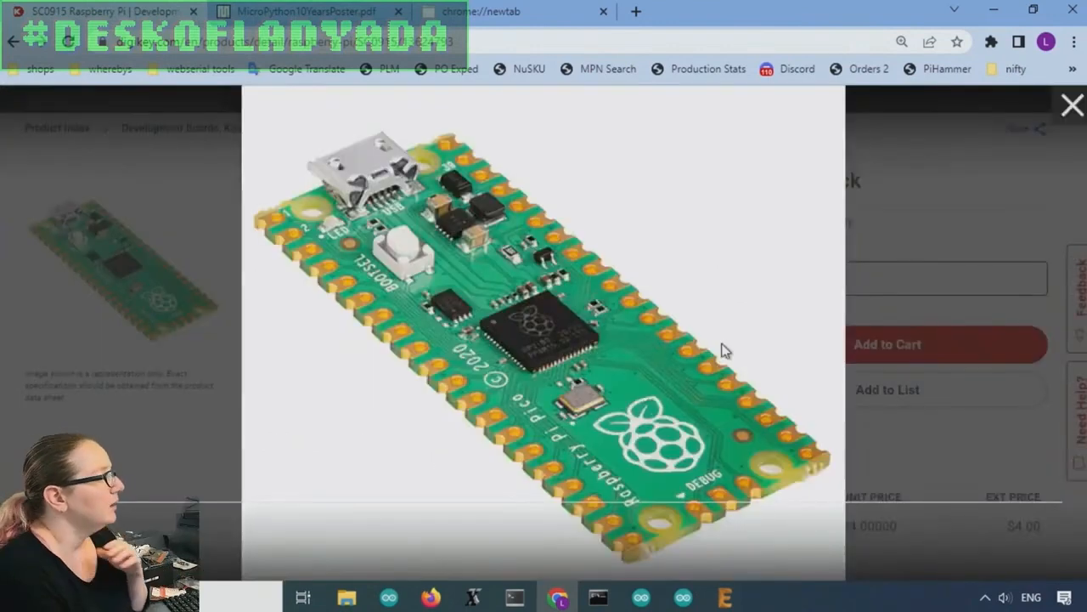
mouse_move(714, 374)
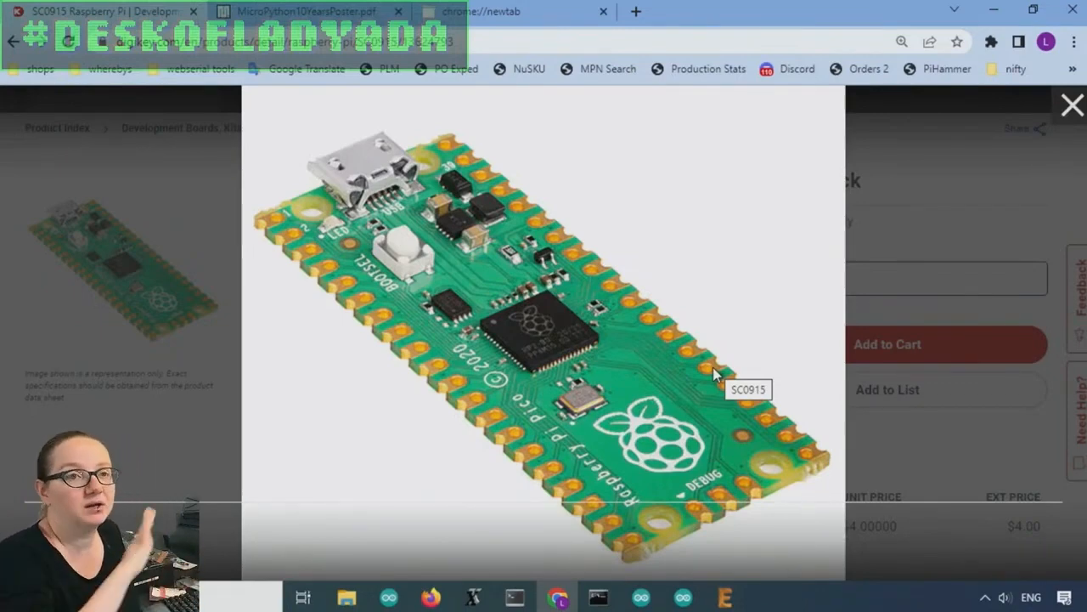
mouse_move(986, 250)
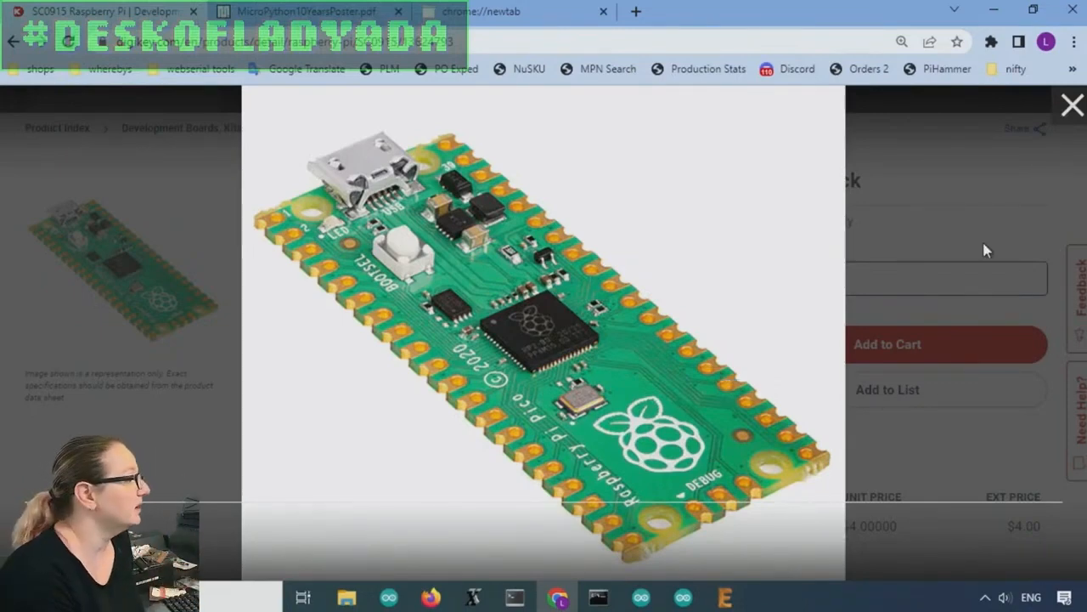
click(1072, 105)
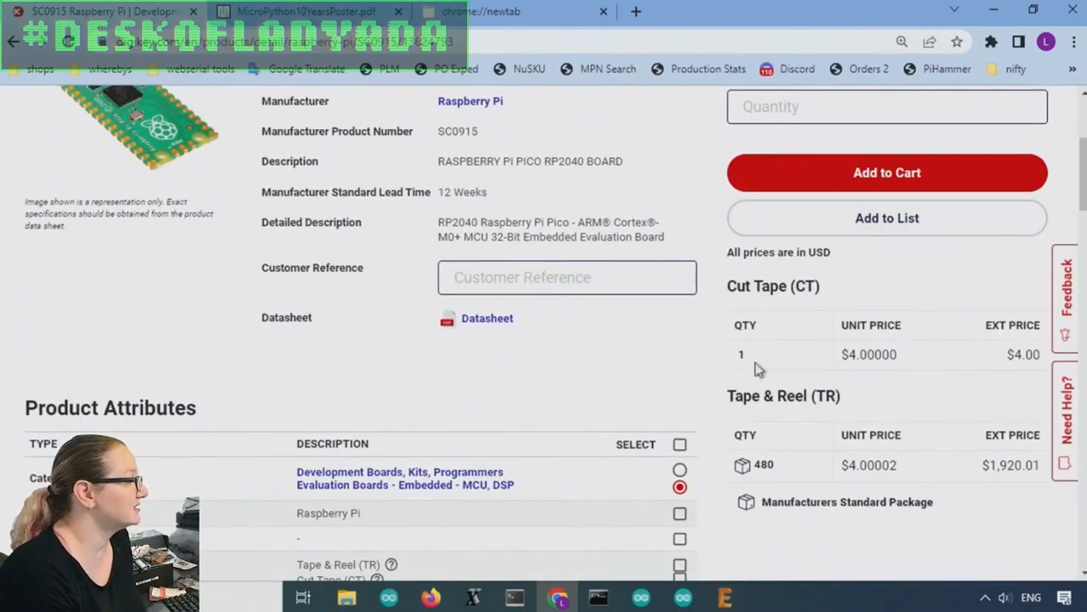
mouse_move(785, 479)
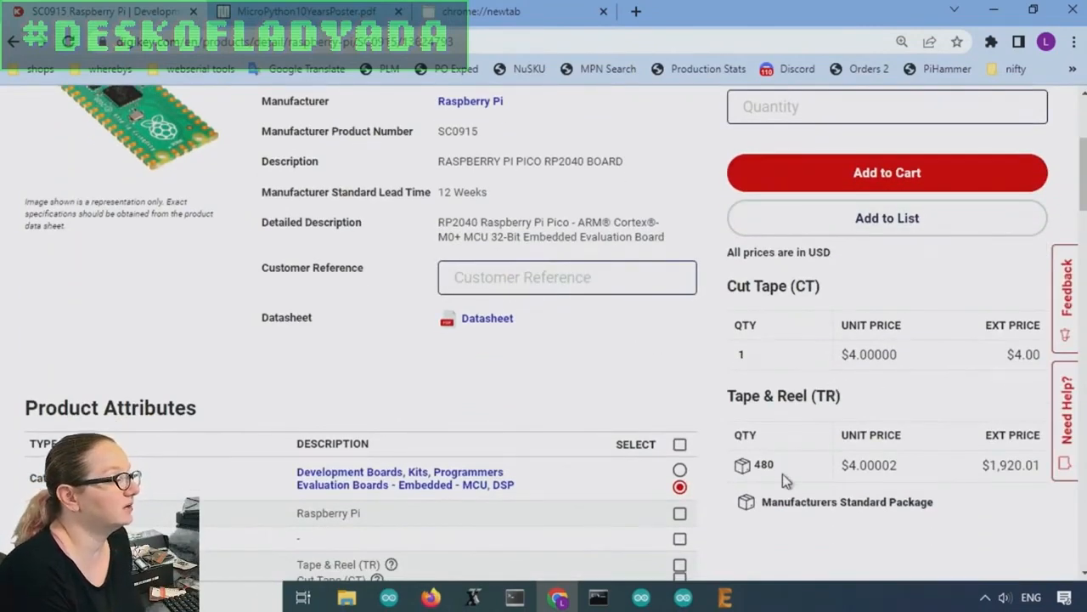
Scroll the Pico SC0915 product page toward its pricing and datasheet link
scroll(up, 3)
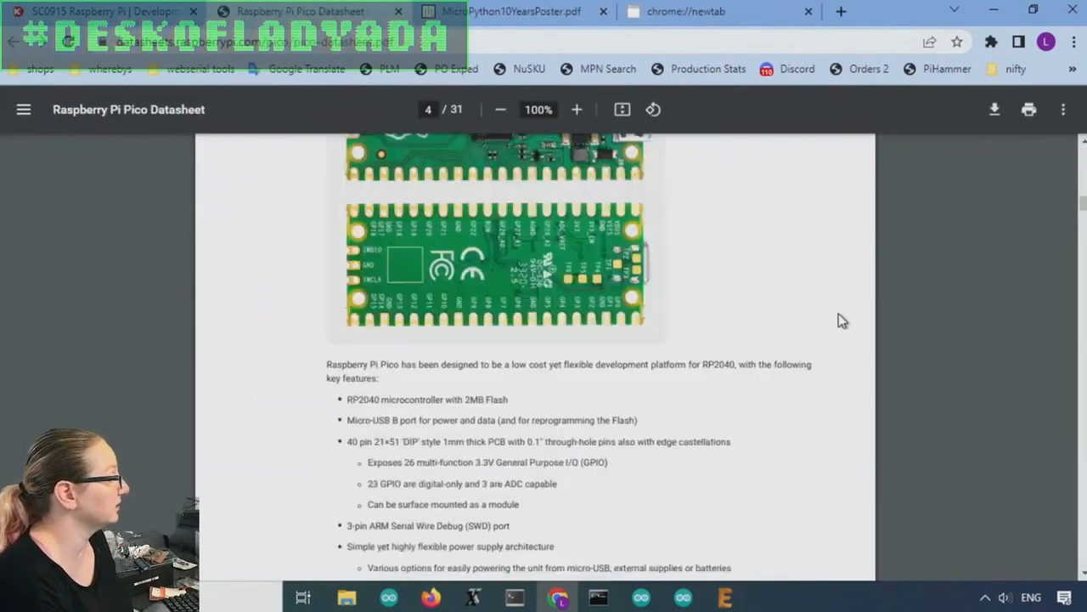
Scroll the Pico datasheet to its pinout figure, internal GPIO uses and TP1–TP6 test points
scroll(down, 3)
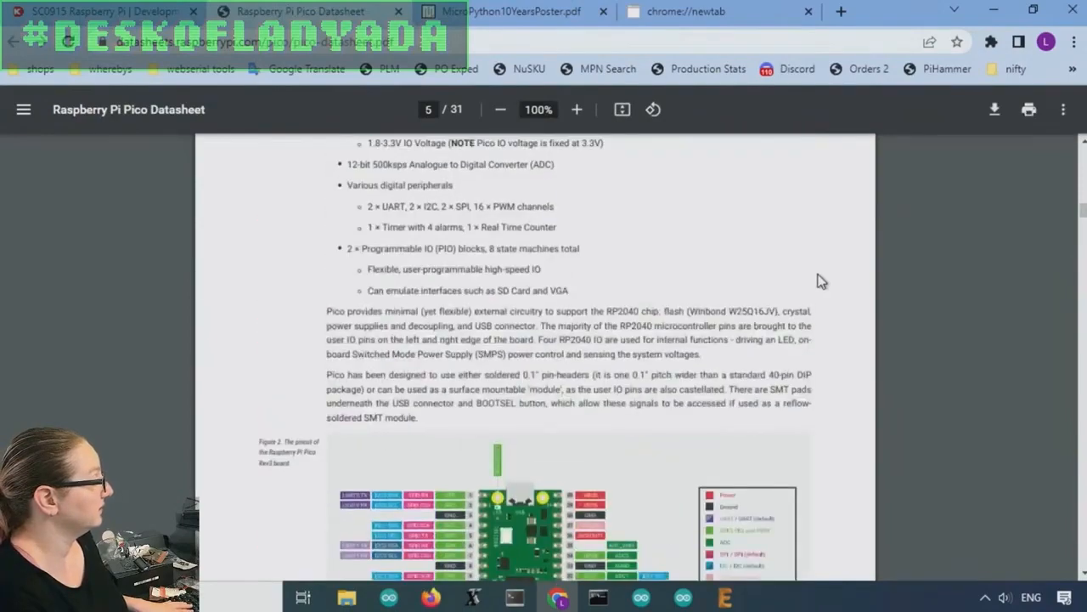
scroll(down, 3)
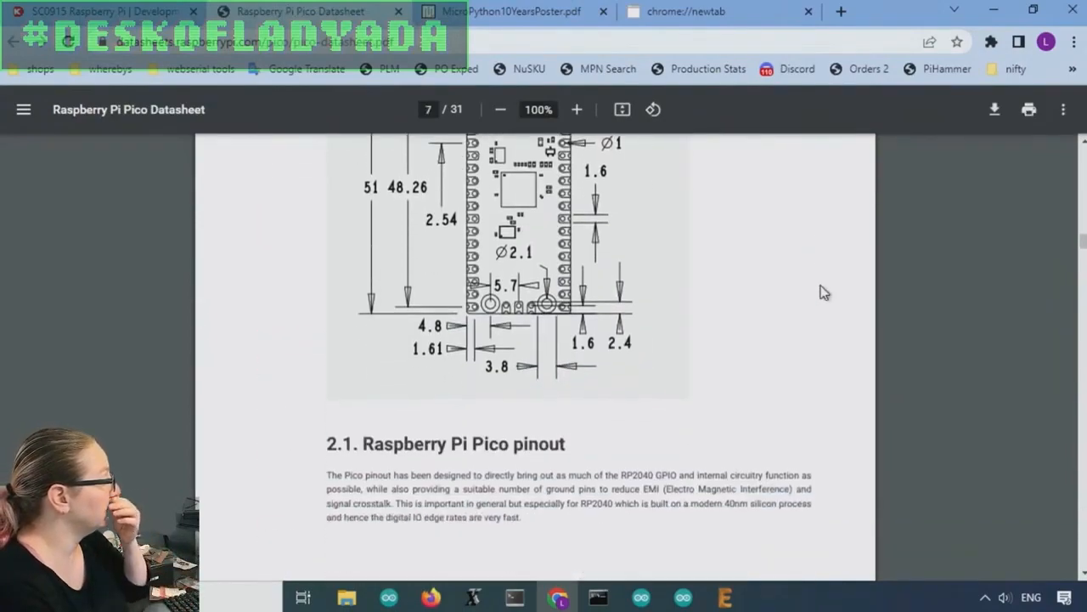
scroll(up, 3)
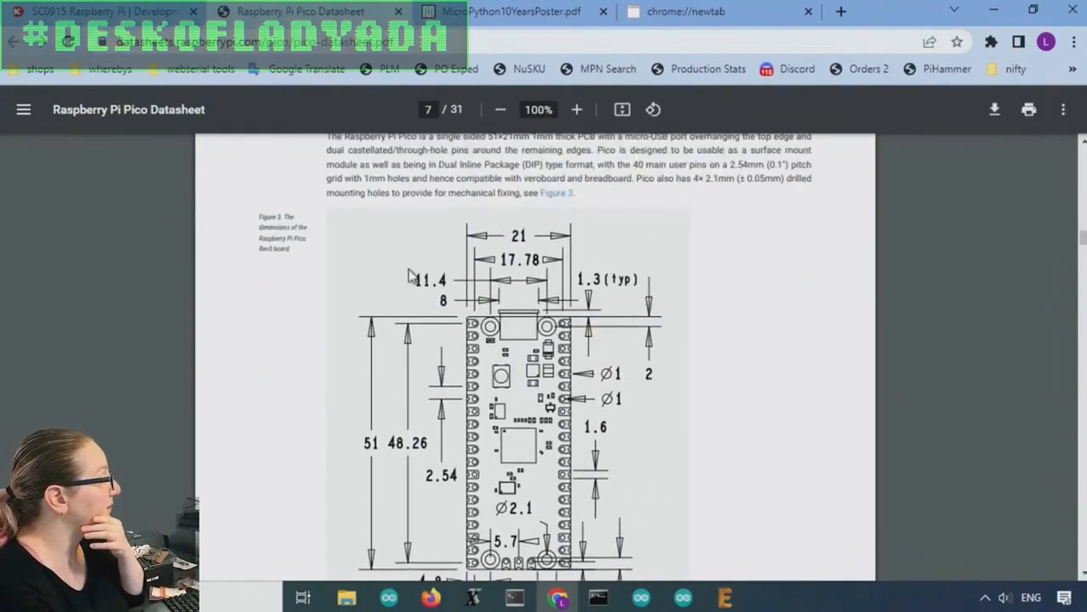
scroll(down, 3)
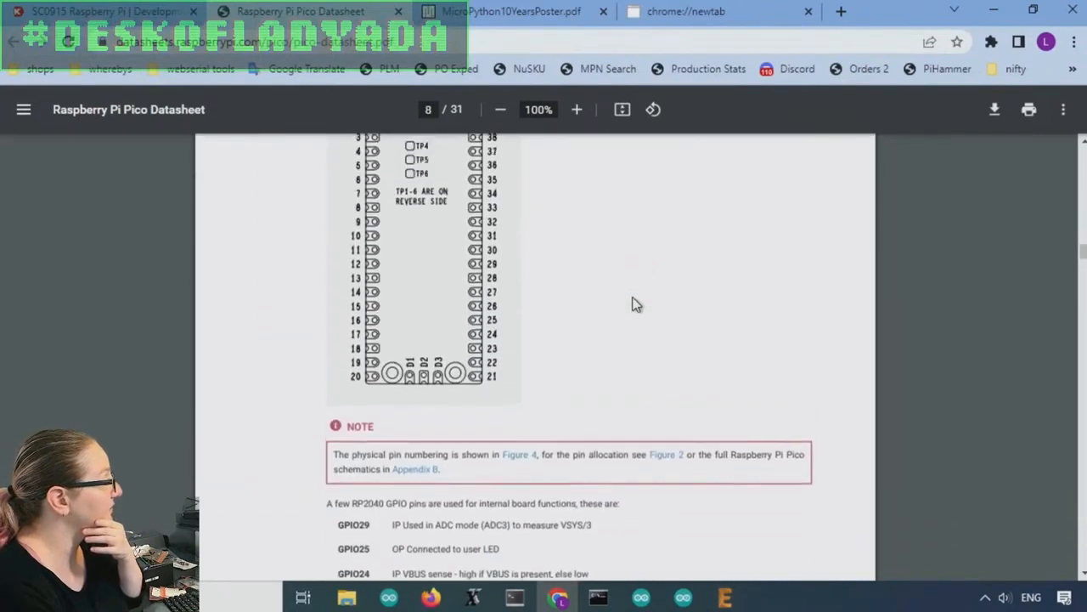
scroll(up, 3)
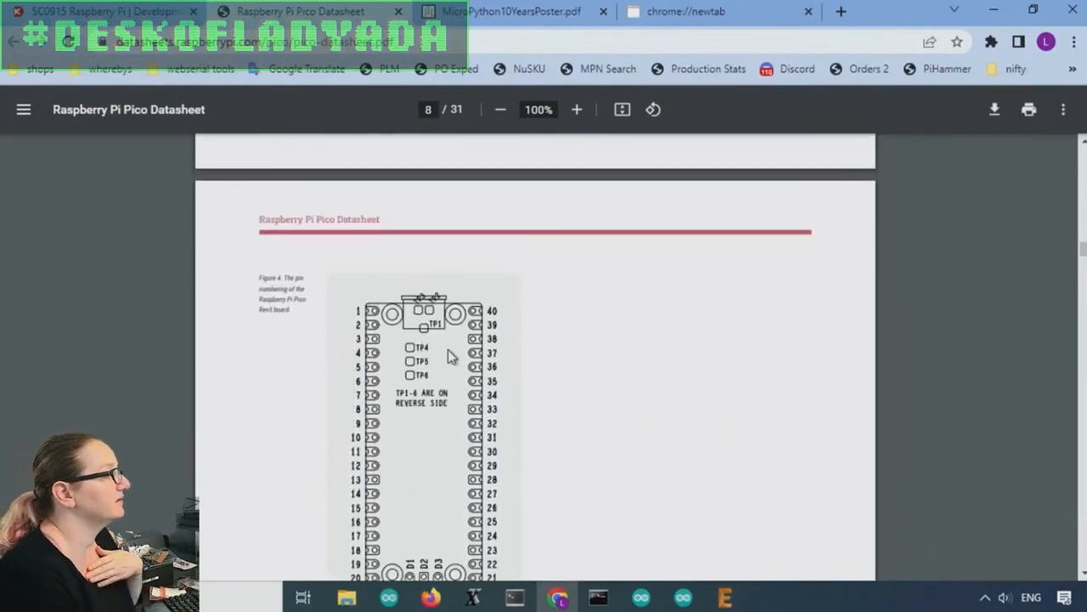
scroll(down, 3)
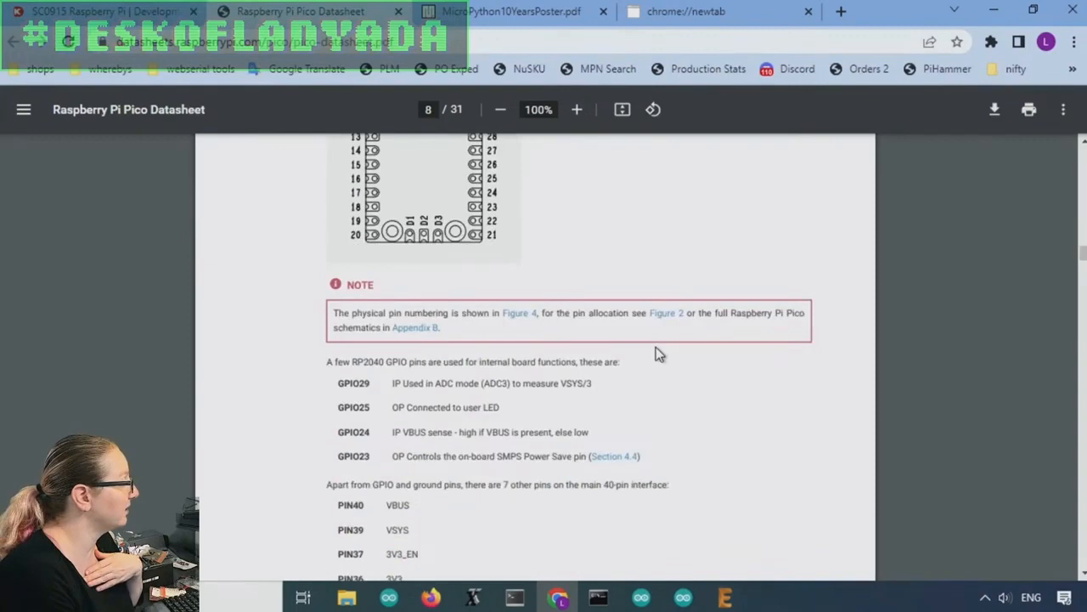
scroll(down, 3)
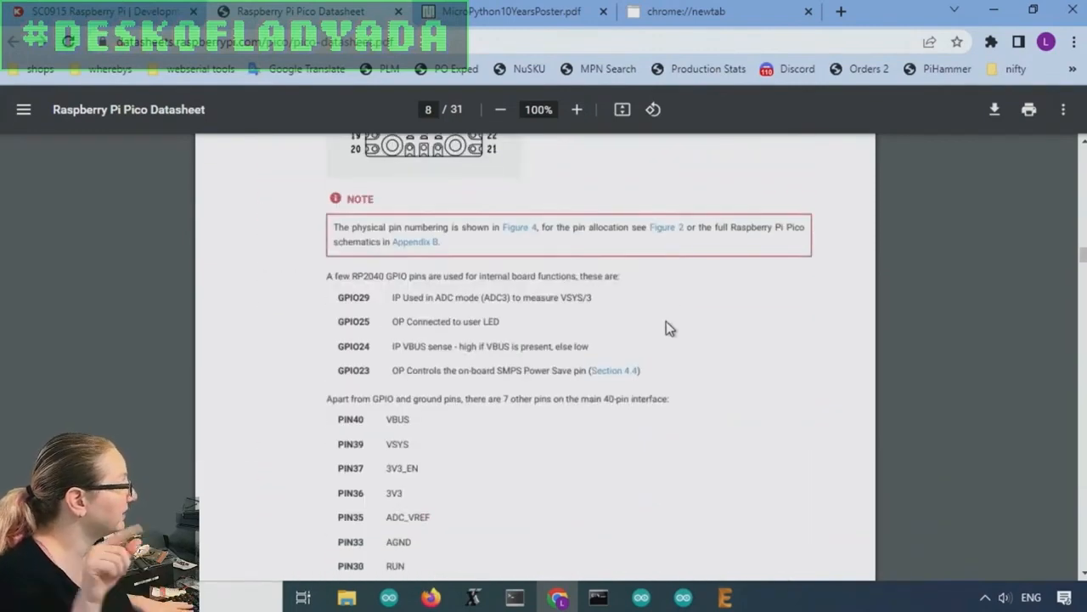
scroll(down, 3)
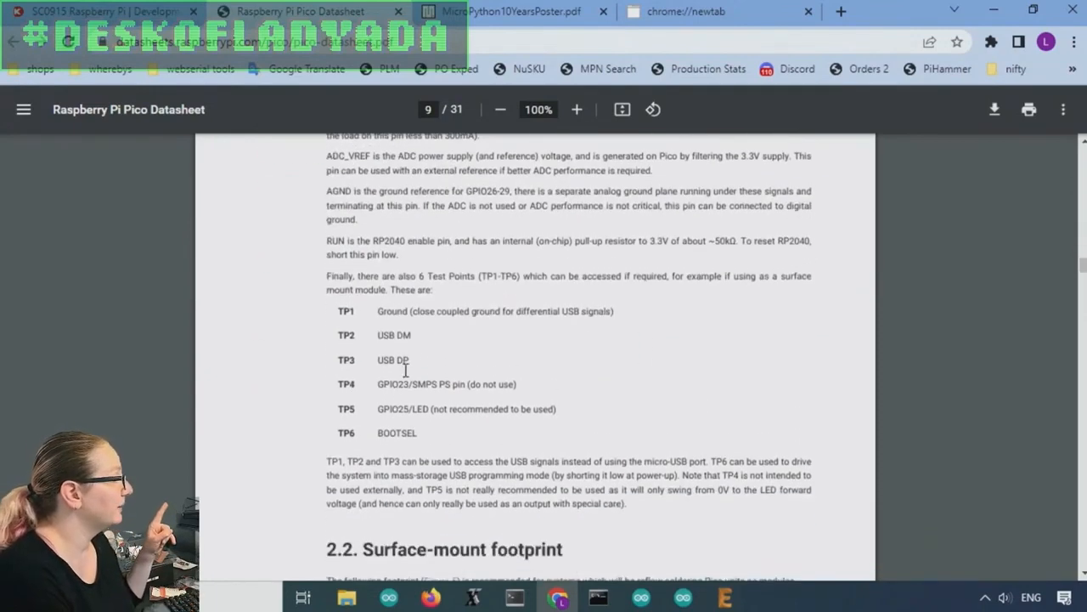
mouse_move(418, 339)
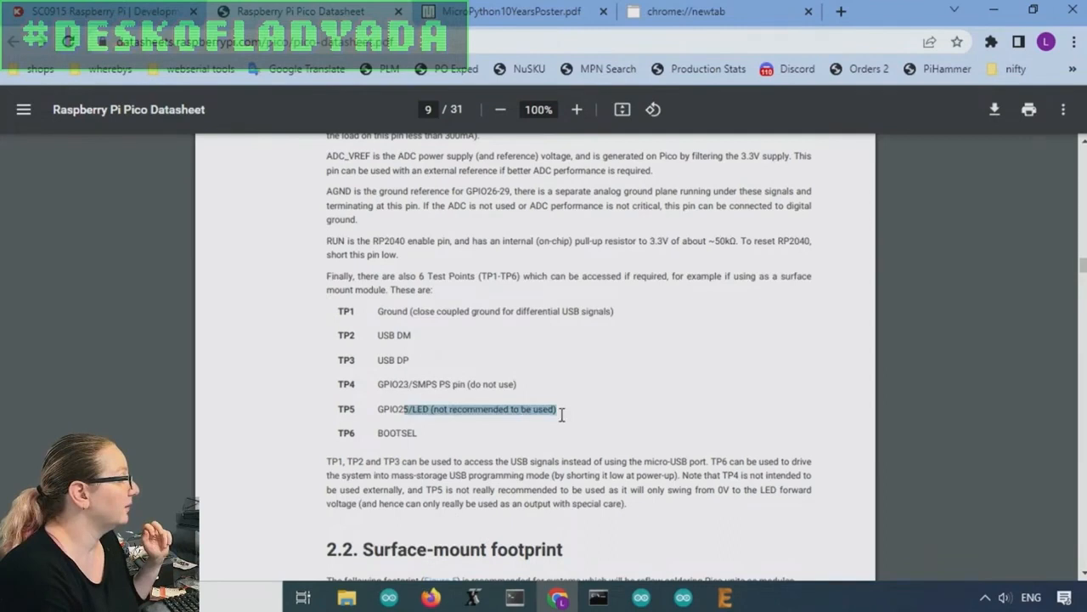
mouse_move(543, 445)
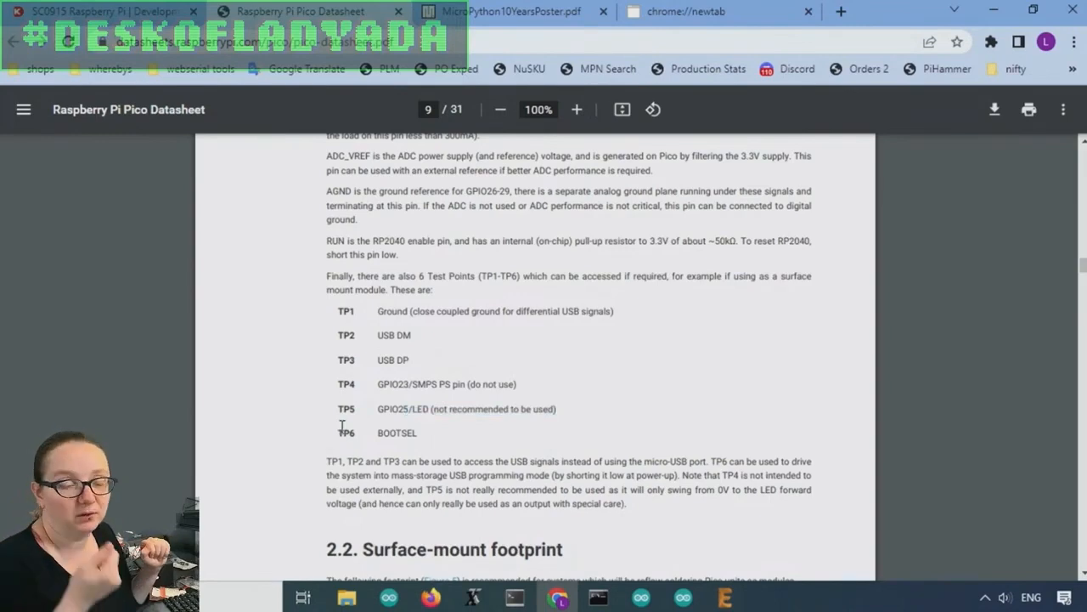
scroll(up, 3)
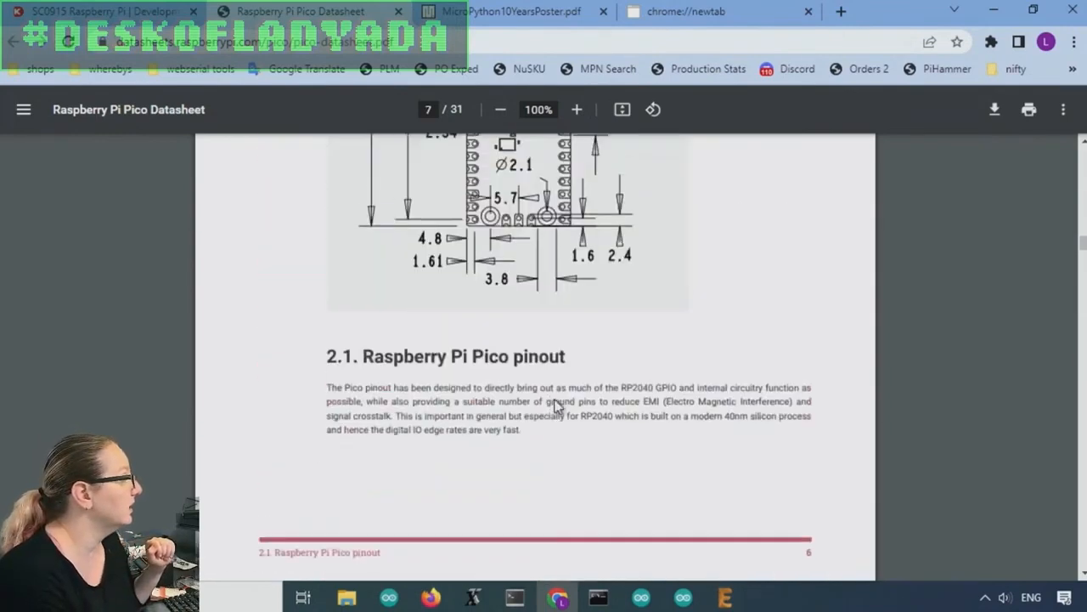
scroll(down, 3)
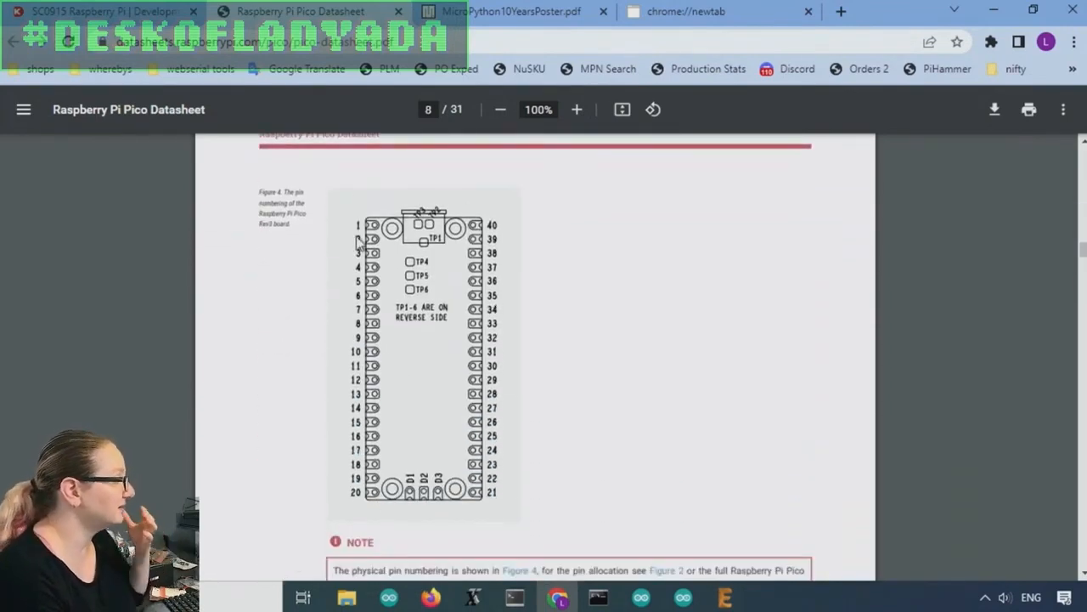
mouse_move(408, 248)
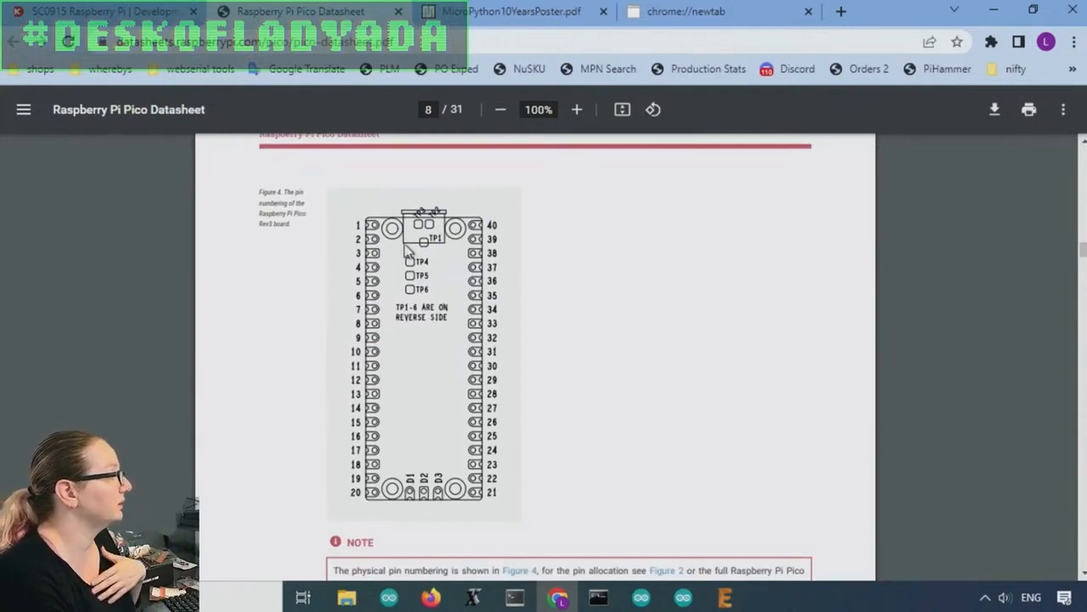
mouse_move(411, 221)
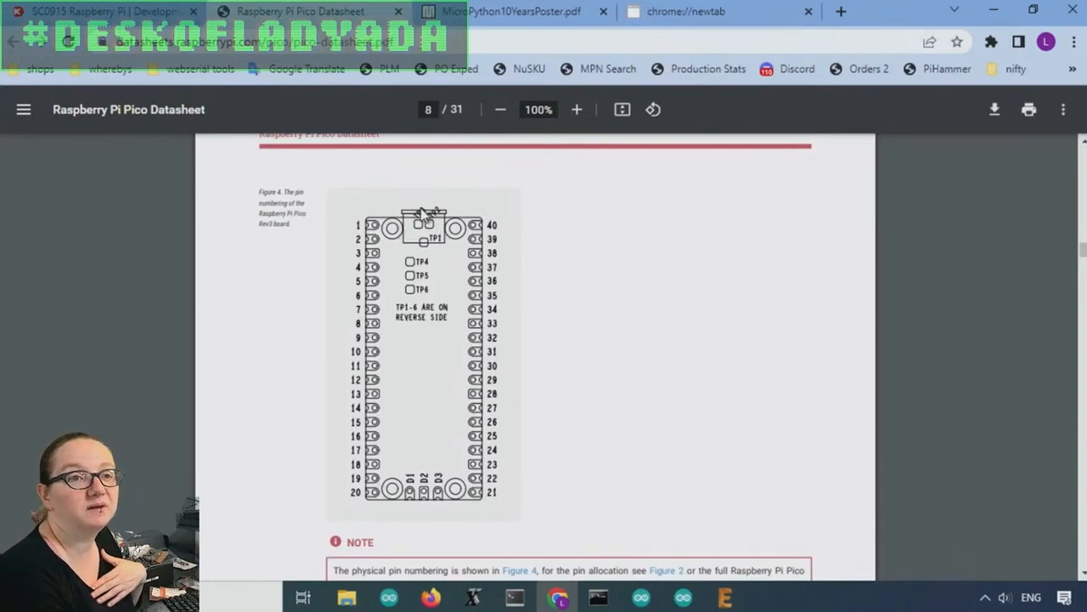
mouse_move(424, 331)
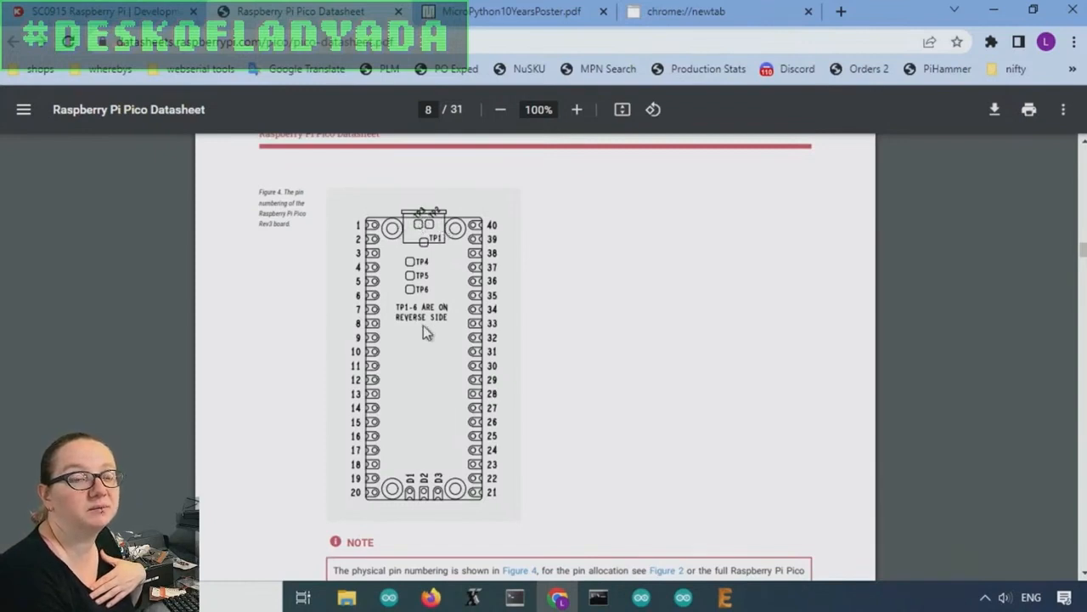
mouse_move(380, 242)
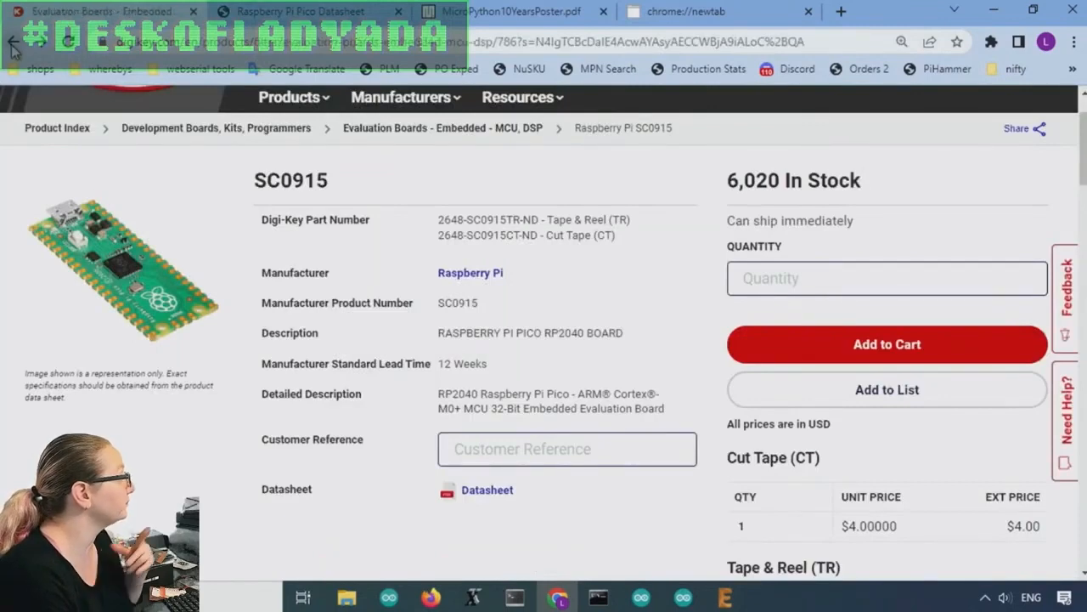
From the Pico results, view the Pico H SC0917 listing with its top and underside photos enlarged
click(13, 41)
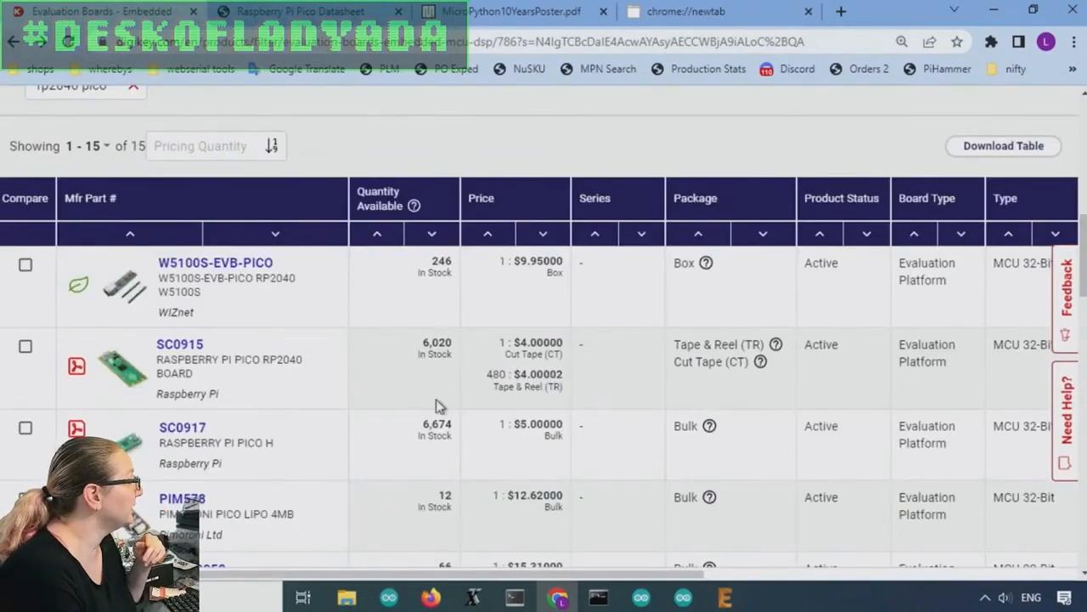
click(182, 427)
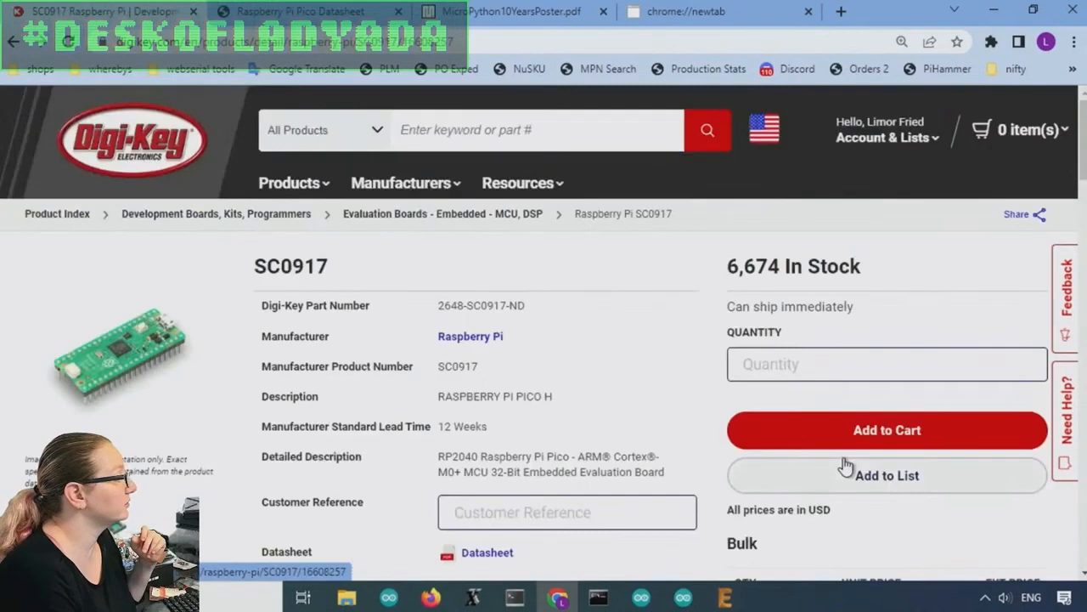
click(122, 352)
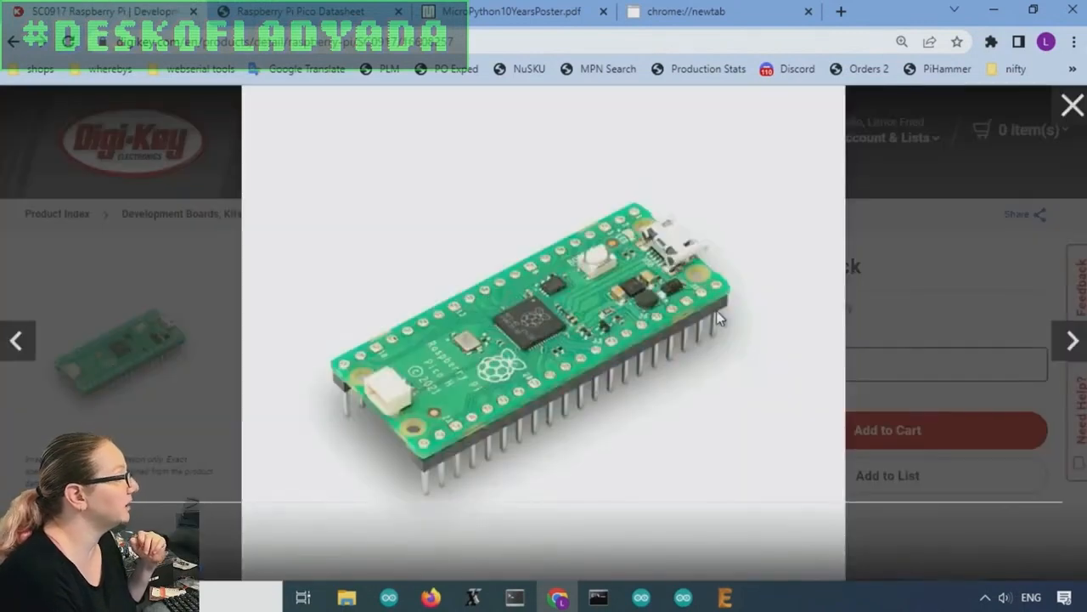
mouse_move(815, 337)
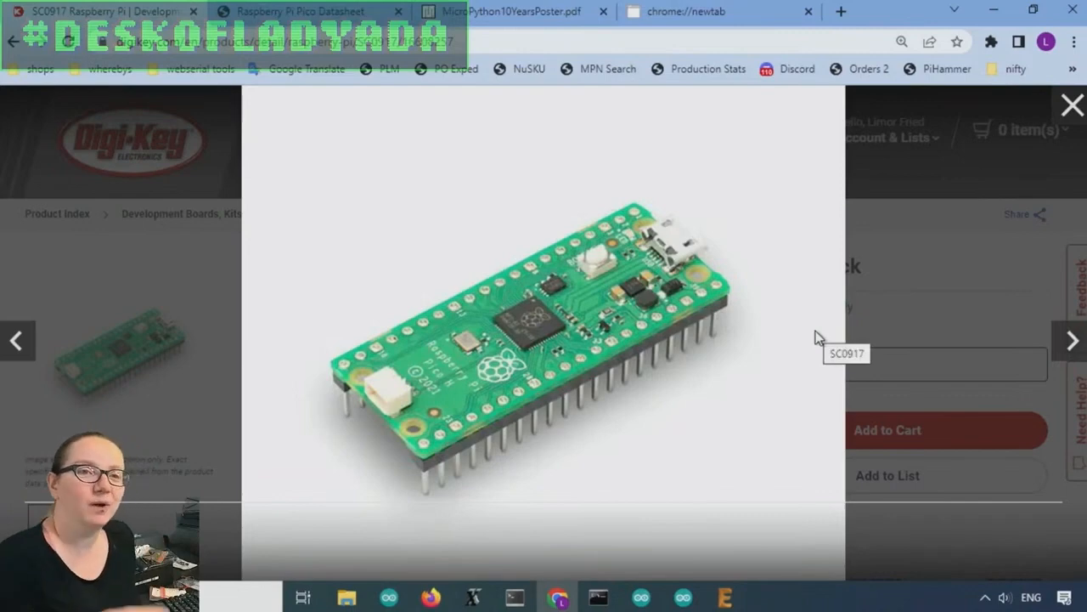
mouse_move(591, 438)
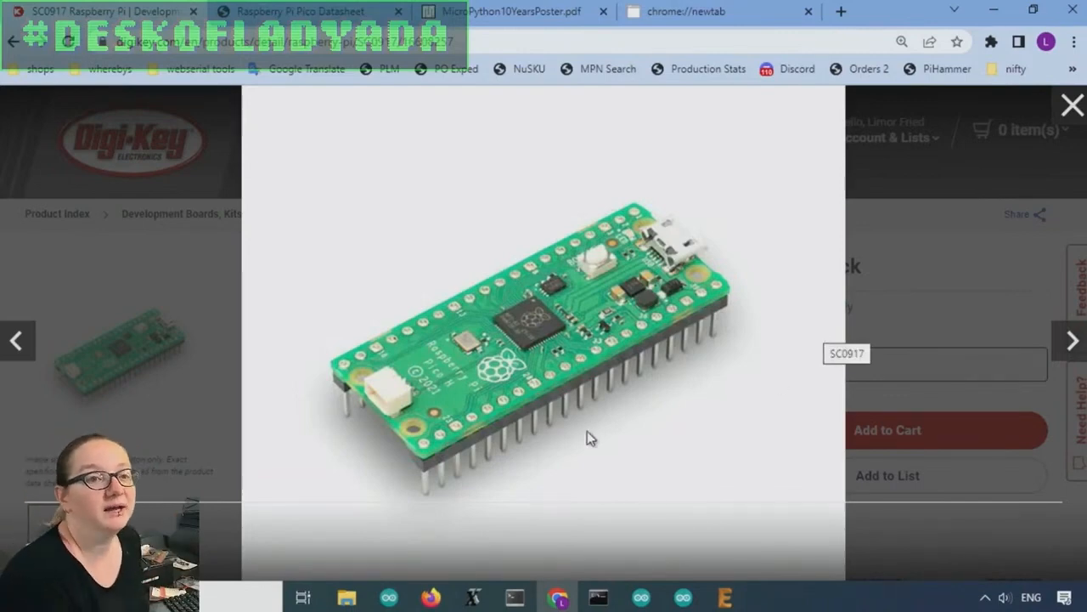
click(1071, 105)
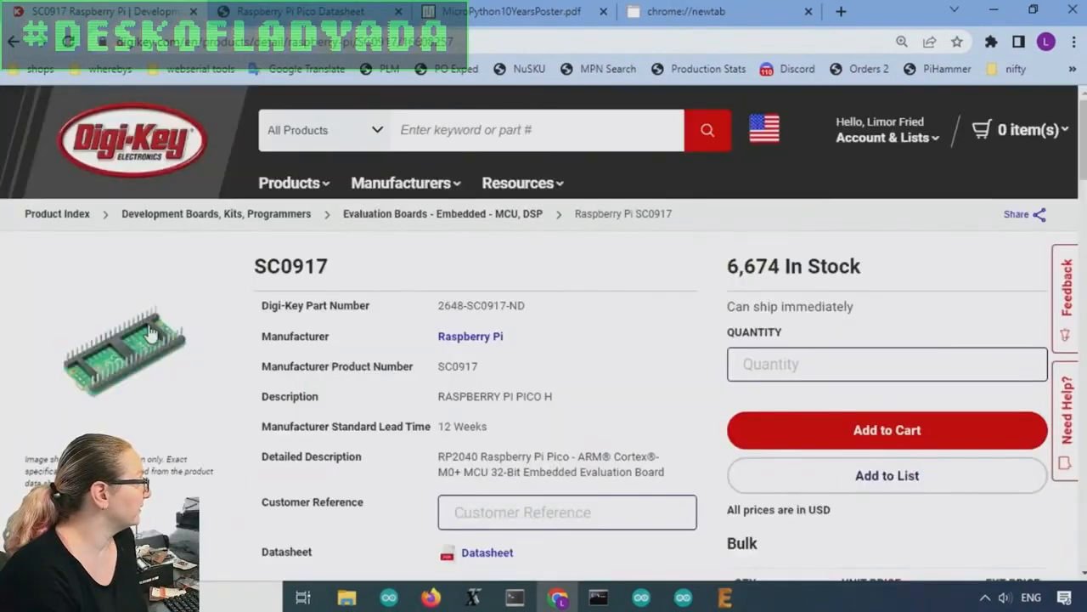
click(128, 348)
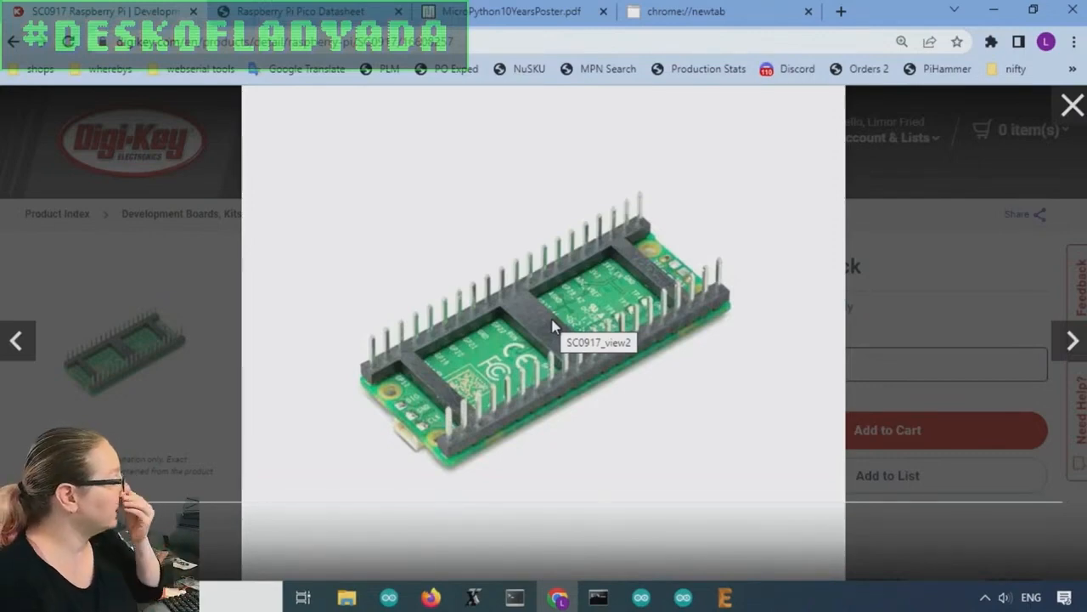
click(1070, 106)
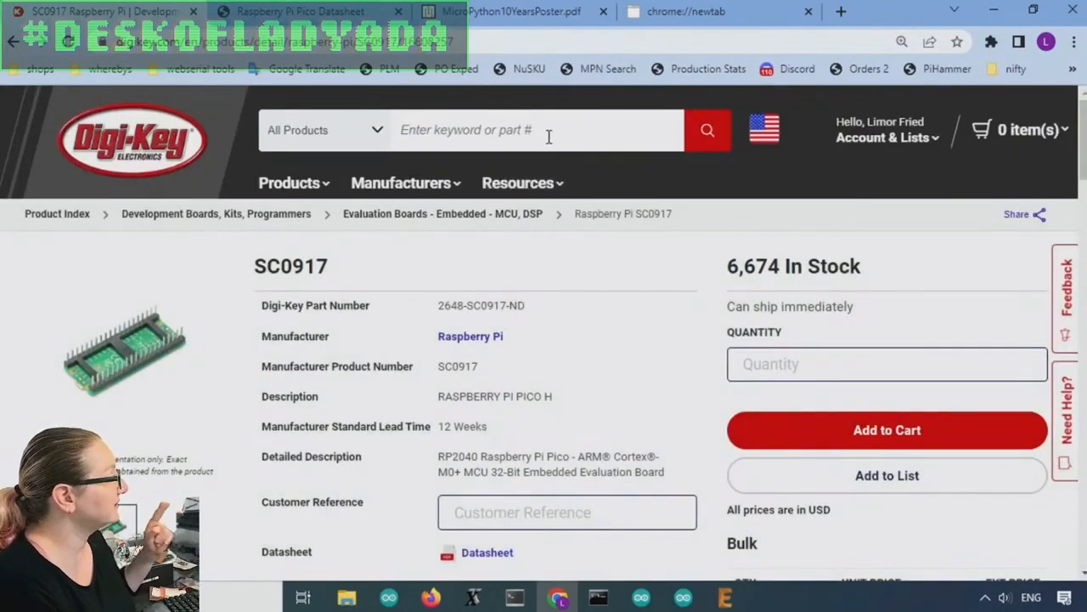
Search DigiKey for 40 pin 0.6" socket and narrow to the IC Sockets category
text(40 pin 0)
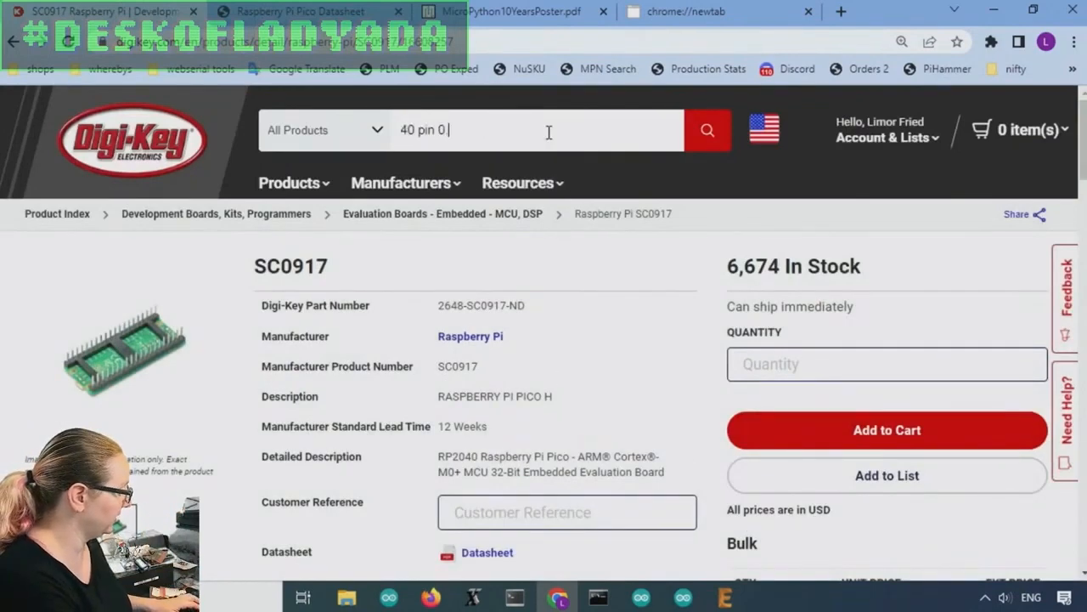
text(.6" socket)
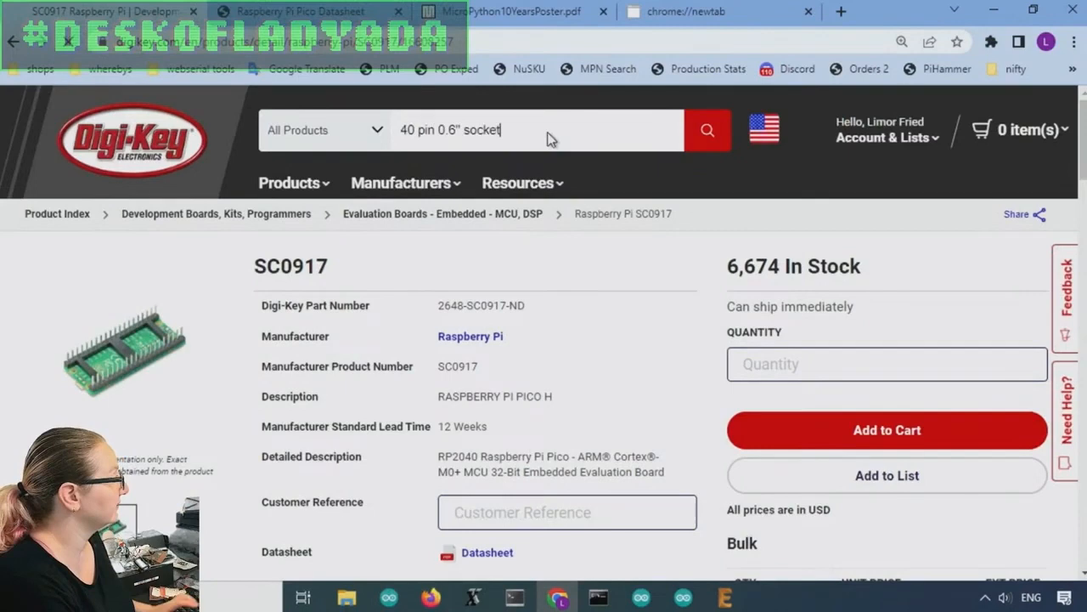
click(706, 129)
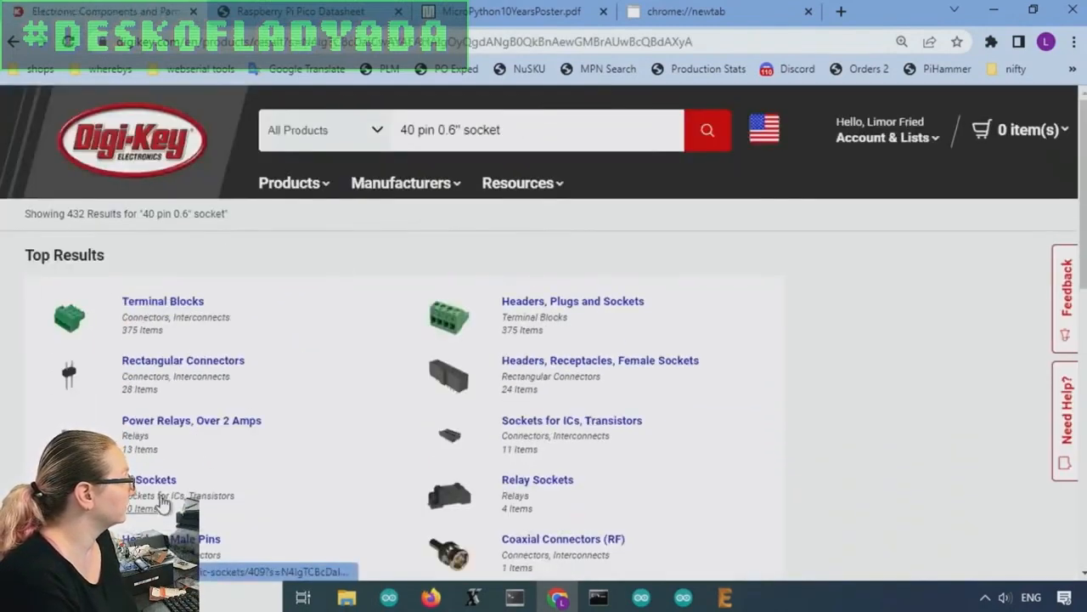
click(153, 479)
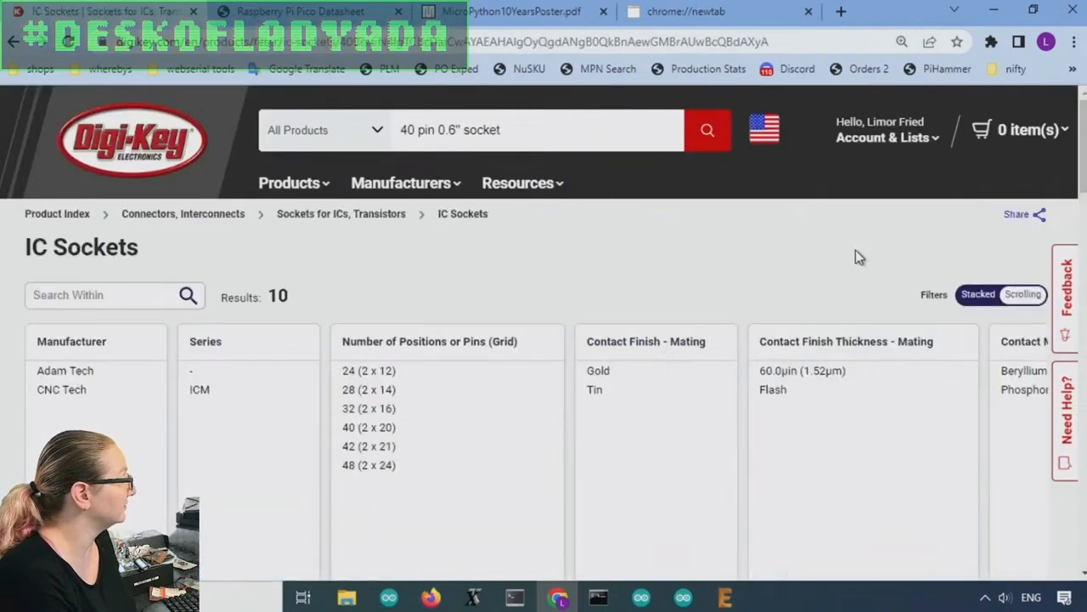
Filter to 40 (2 x 20) positions and view the CNC Tech 245-40-1-06 socket page and photo
click(367, 427)
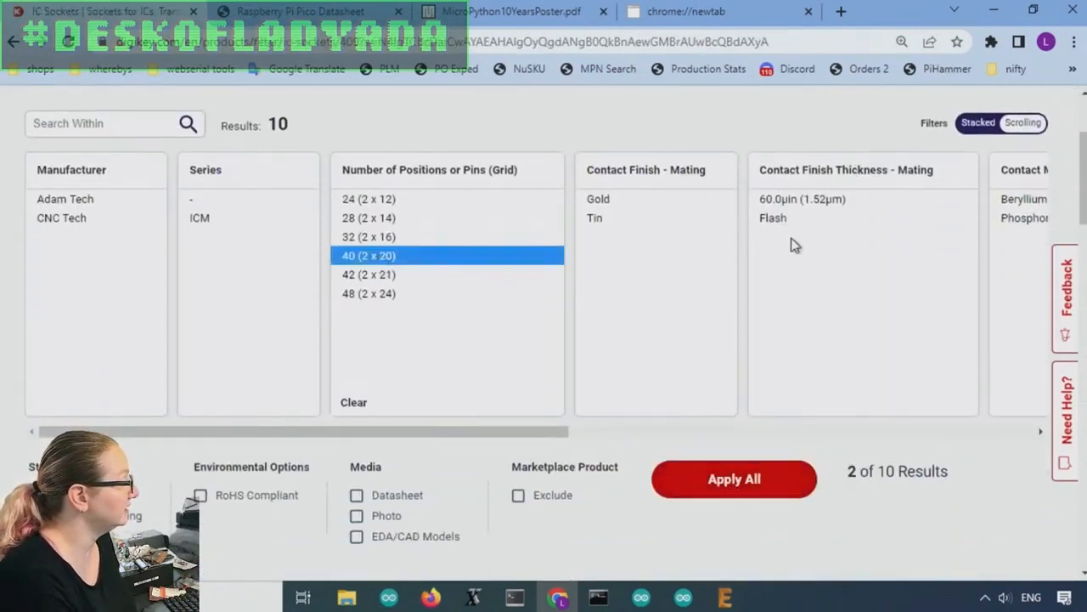
click(734, 479)
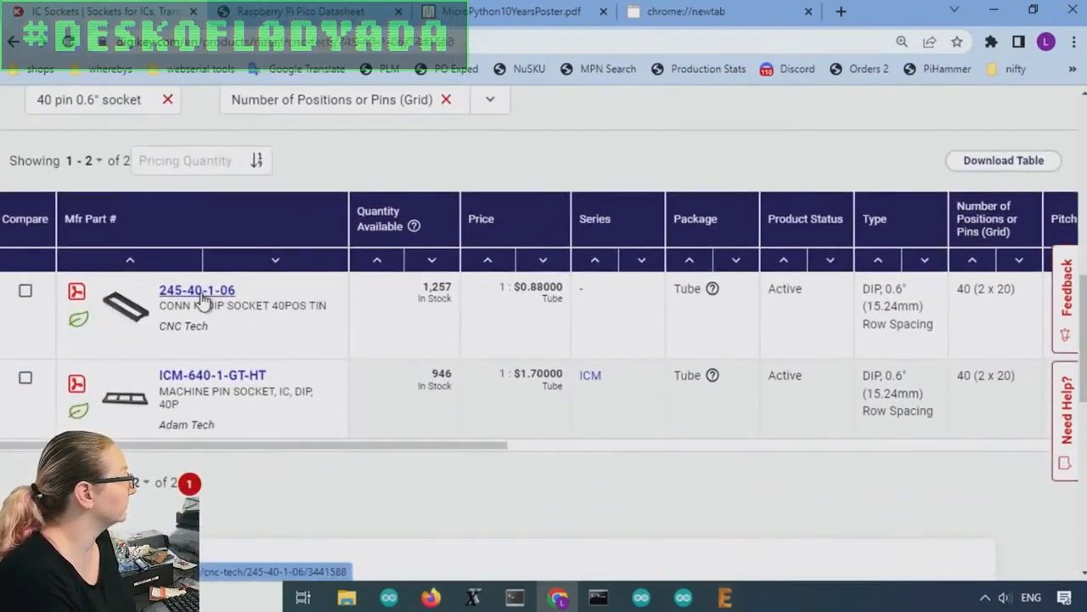
click(197, 289)
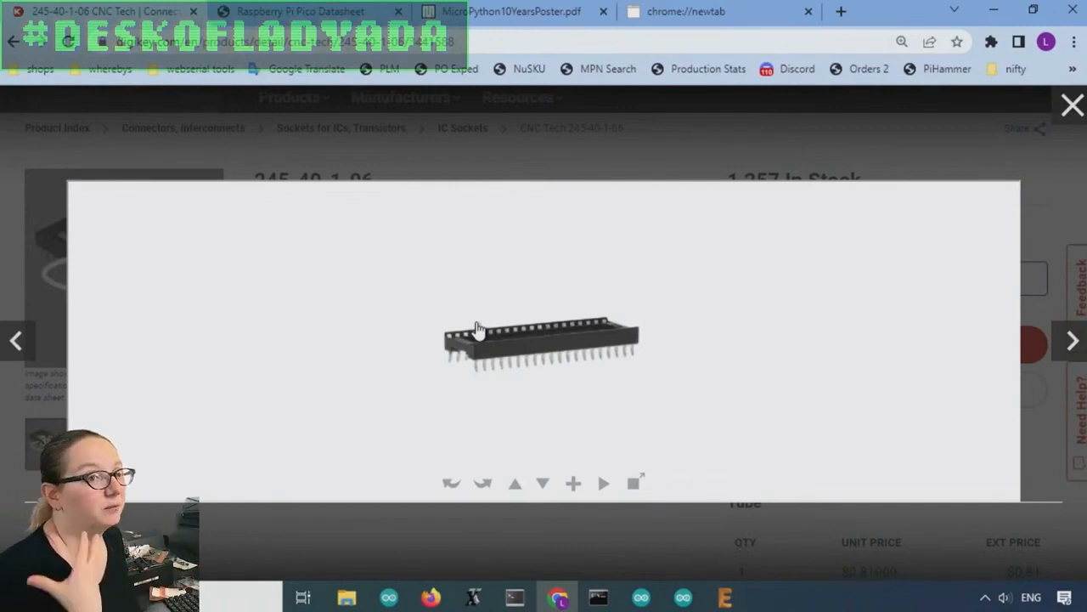
click(1072, 106)
text(rp2040)
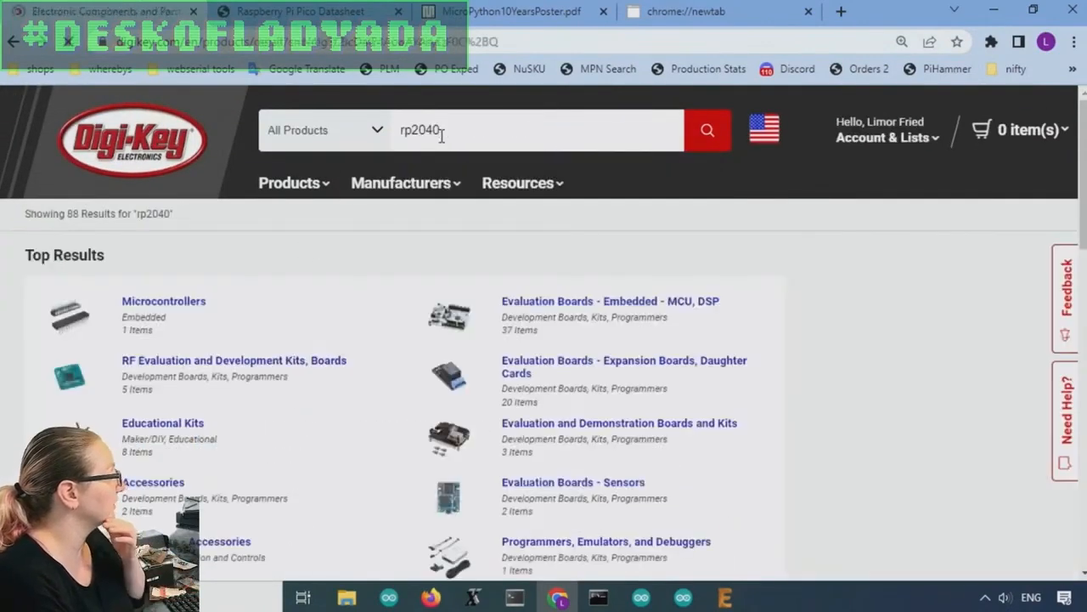
Open the Raspberry Pi SC0914(13) RP2040 product page from the Microcontrollers result category
click(163, 300)
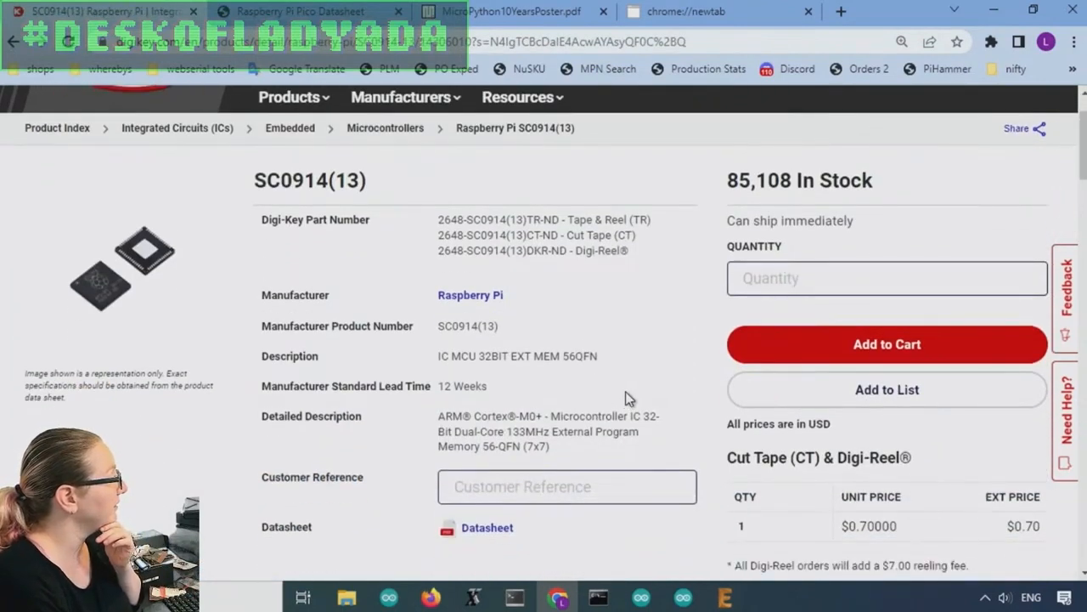
mouse_move(547, 327)
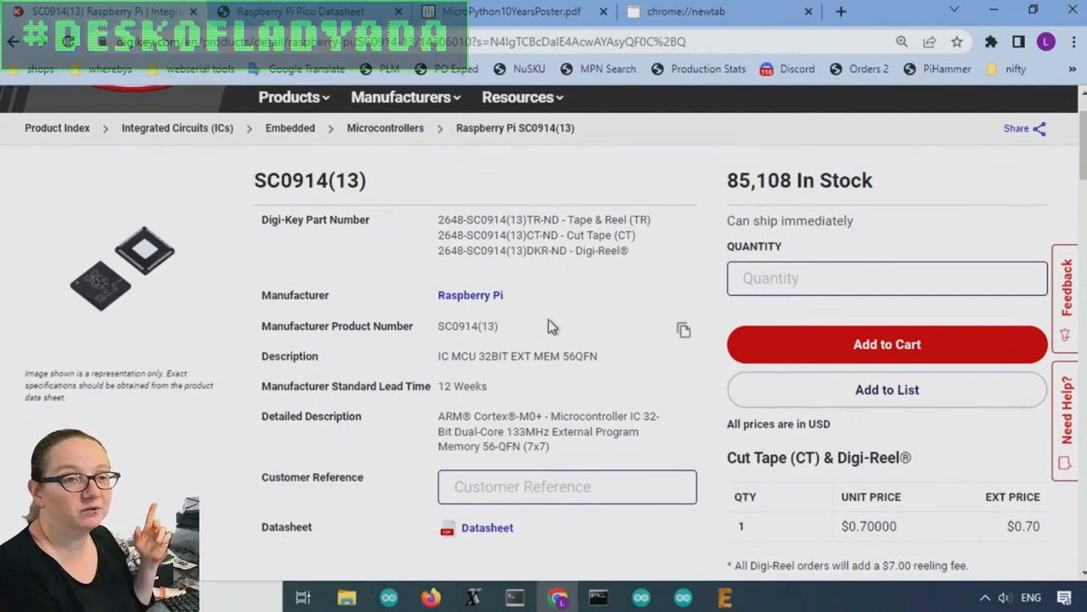